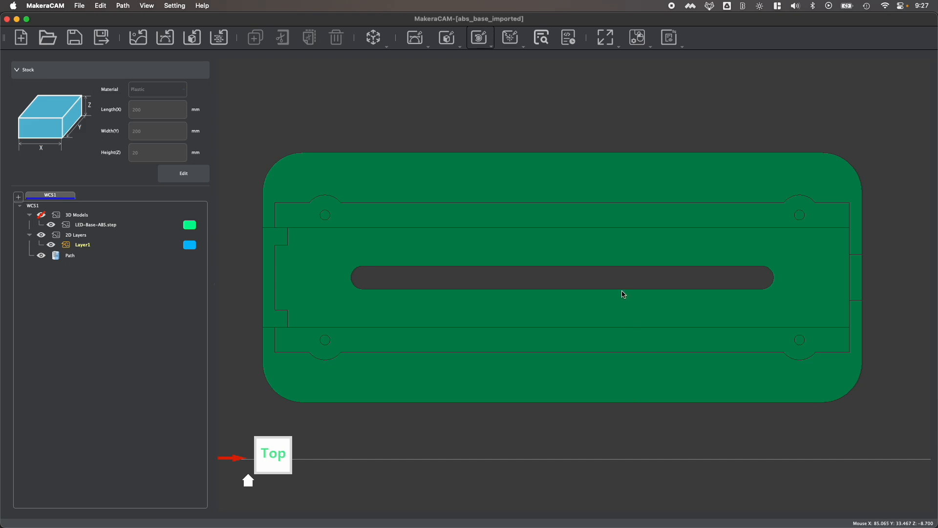
{"action": "mouse_move", "coordinate": [428, 399]}
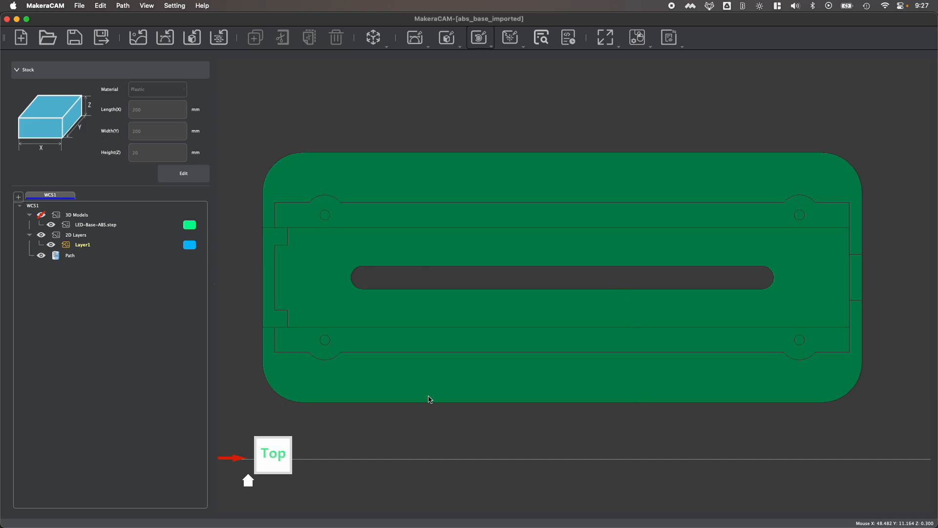
{"action": "mouse_move", "coordinate": [349, 281]}
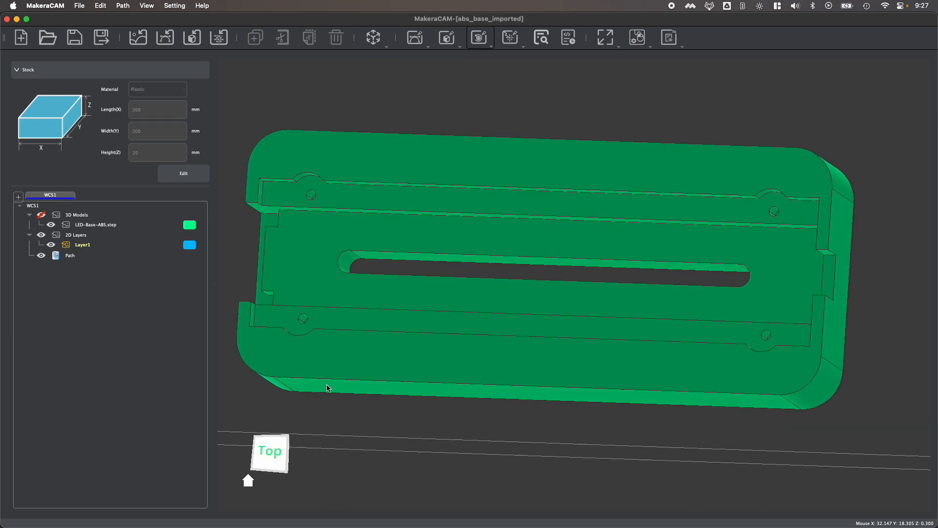
{"action": "mouse_move", "coordinate": [409, 247]}
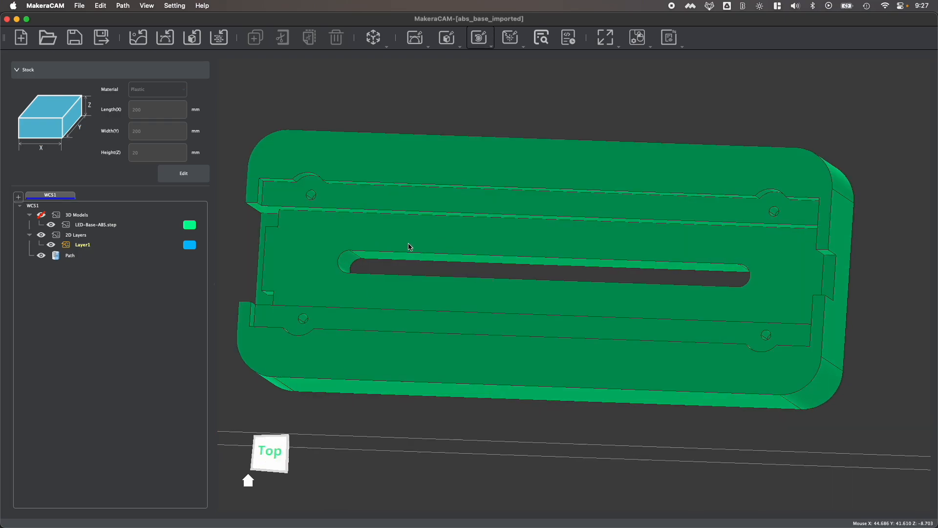
Step: Review the 2D toolpath list, then show the 3D toolpath operation choices
{"action": "left_click_drag", "start_coordinate": [408, 247], "coordinate": [282, 425]}
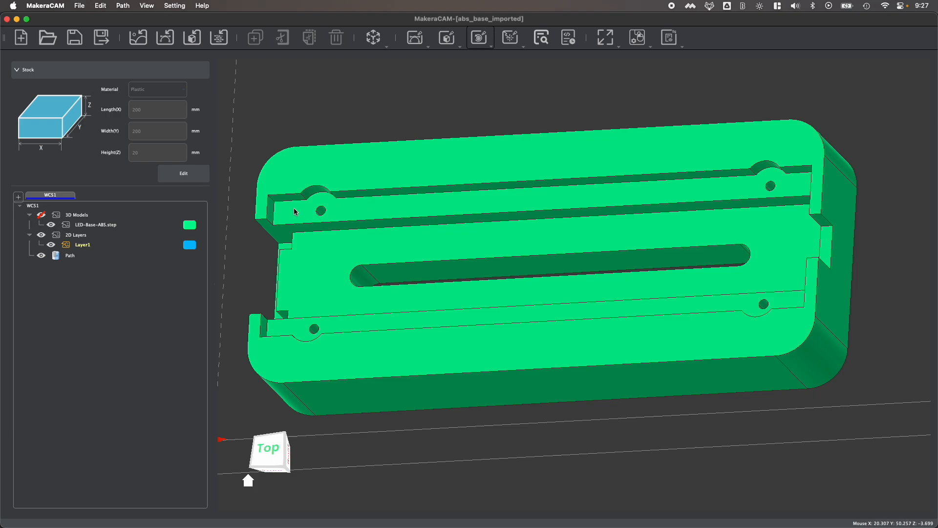
{"action": "mouse_move", "coordinate": [558, 288]}
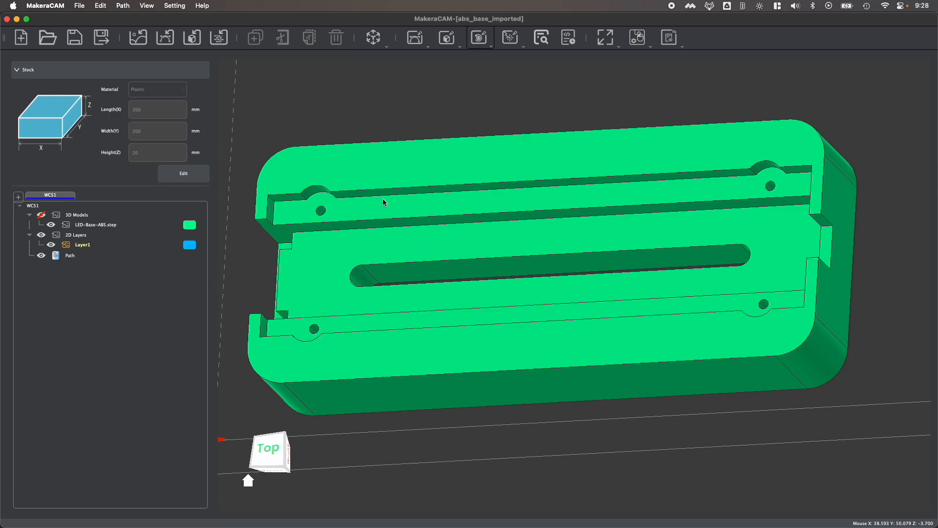
{"action": "mouse_move", "coordinate": [415, 37]}
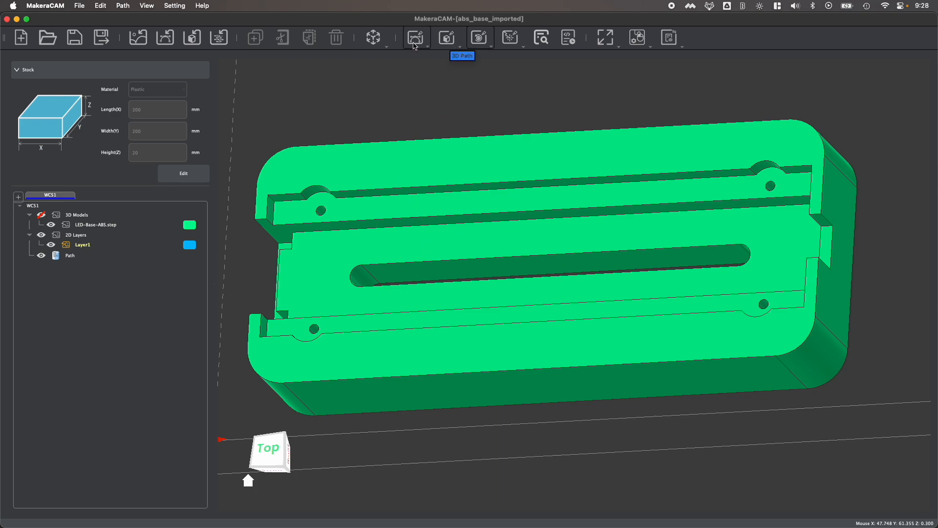
{"action": "left_click", "coordinate": [416, 37]}
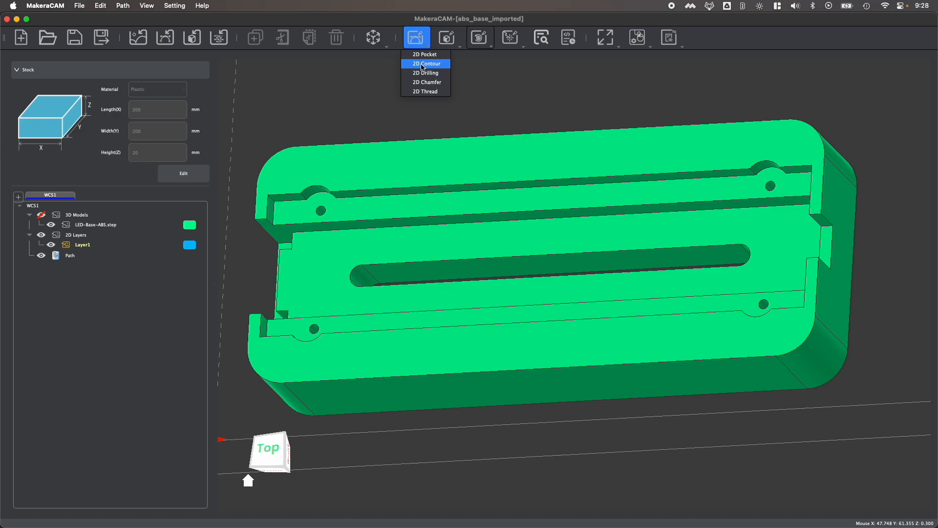
{"action": "mouse_move", "coordinate": [445, 47]}
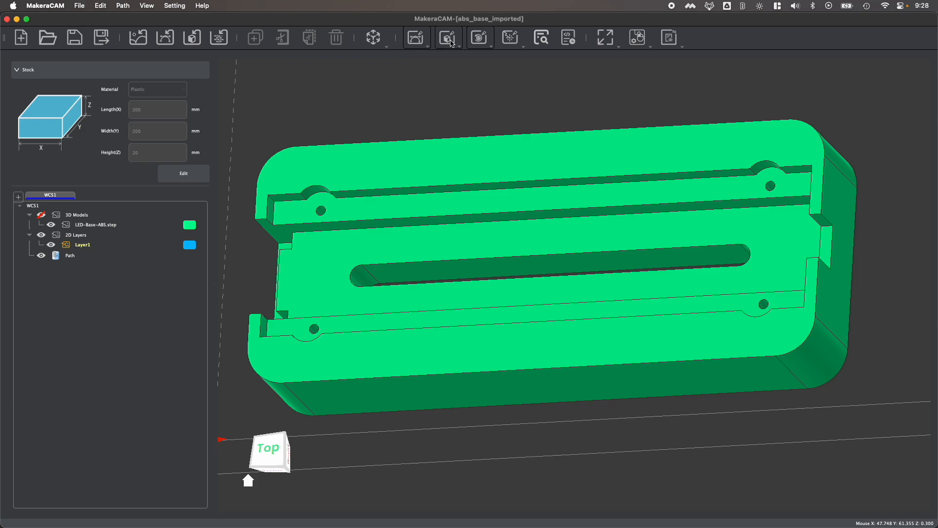
{"action": "left_click", "coordinate": [448, 38]}
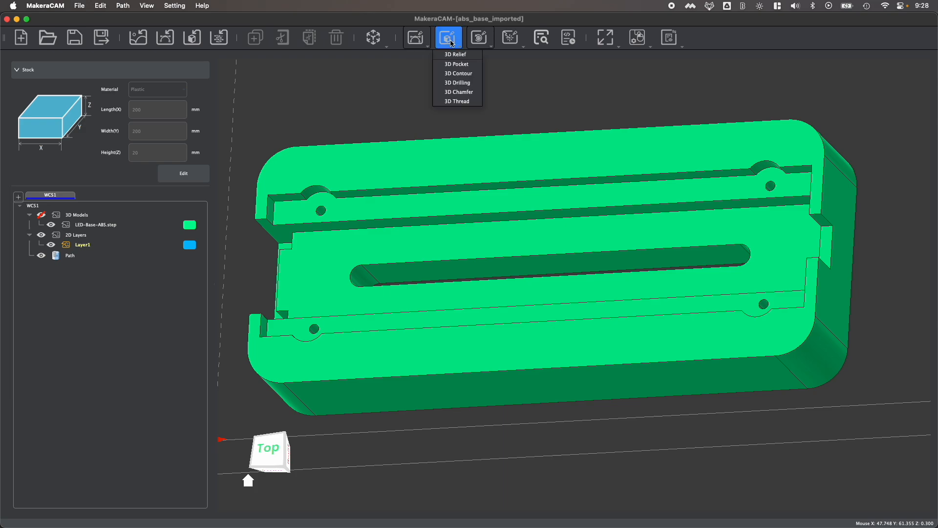
Step: Begin a 3D Contour and target the LED base model in Object select mode
{"action": "left_click", "coordinate": [458, 73]}
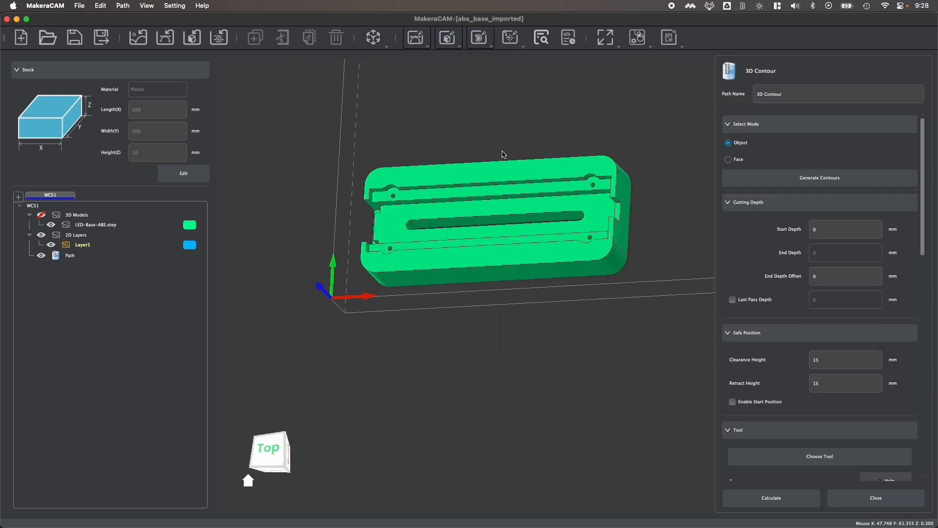
{"action": "mouse_move", "coordinate": [701, 157]}
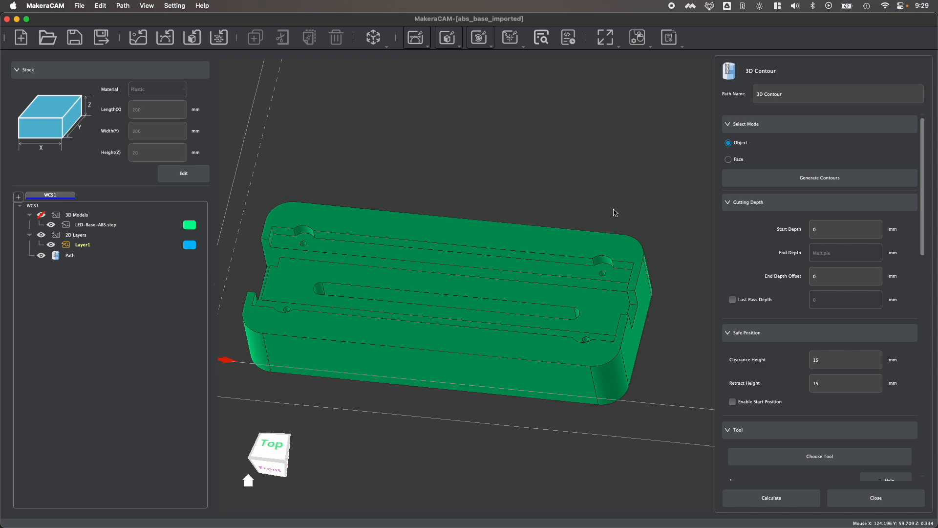
{"action": "mouse_move", "coordinate": [774, 147]}
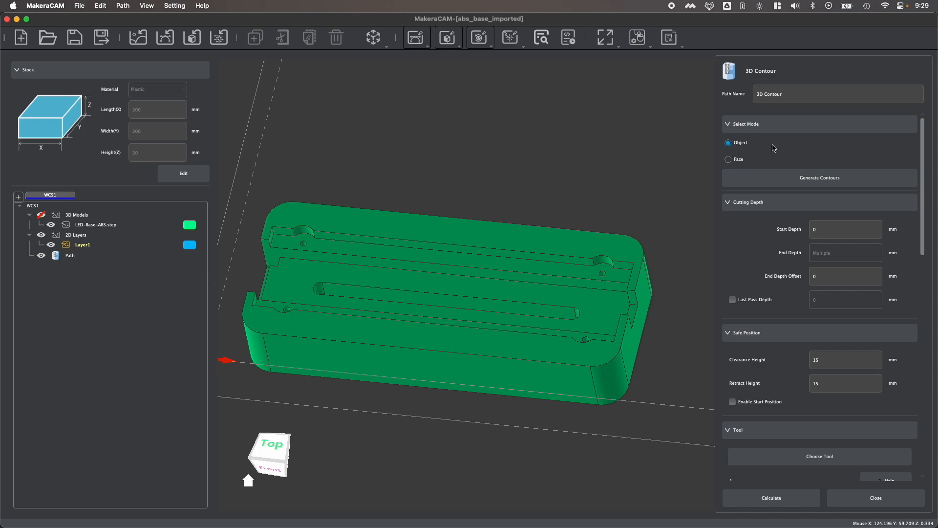
{"action": "mouse_move", "coordinate": [779, 188]}
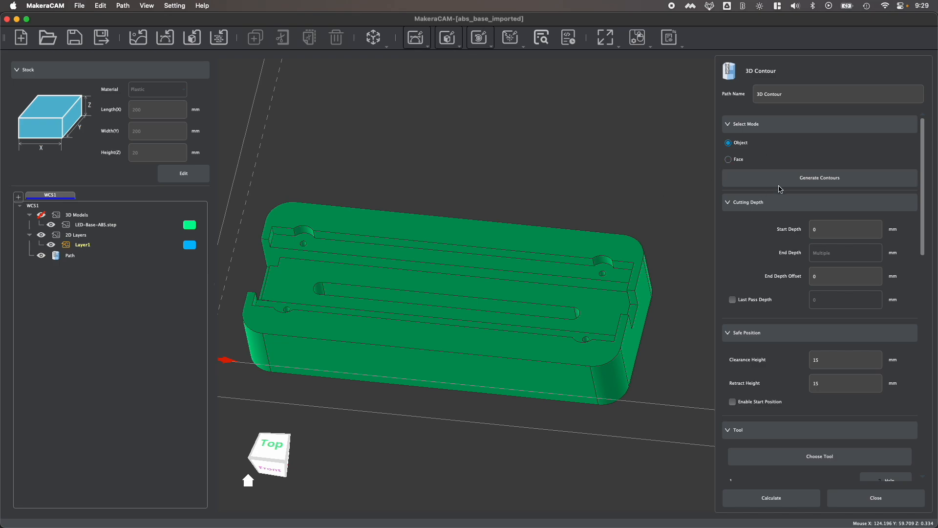
{"action": "left_click", "coordinate": [437, 300]}
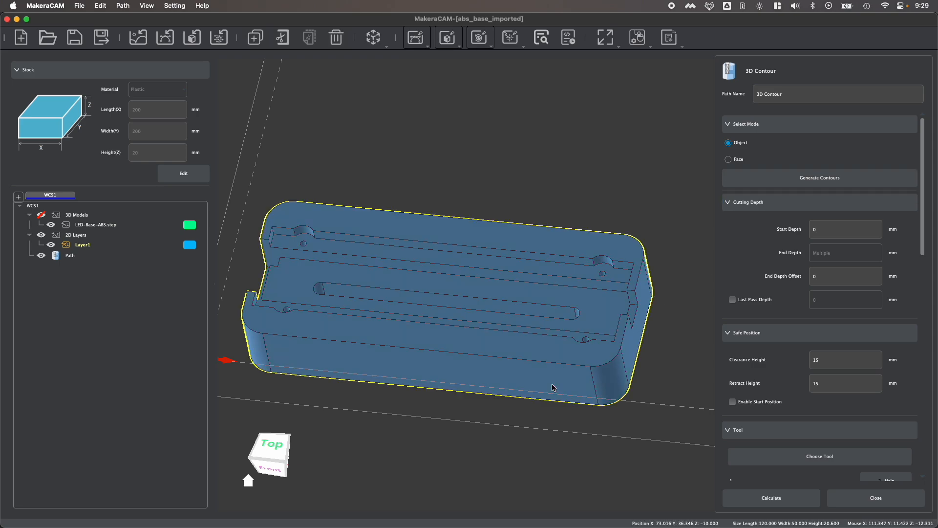
{"action": "mouse_move", "coordinate": [551, 341]}
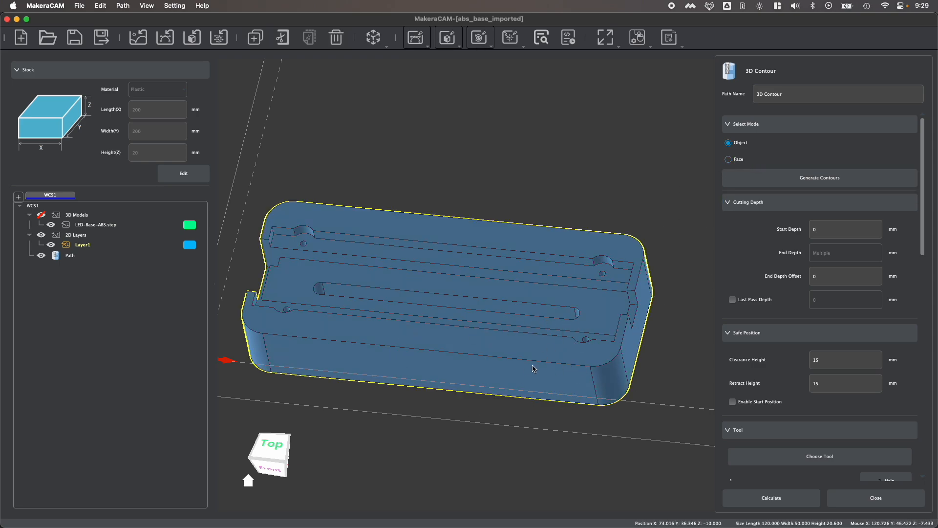
{"action": "left_click", "coordinate": [728, 158]}
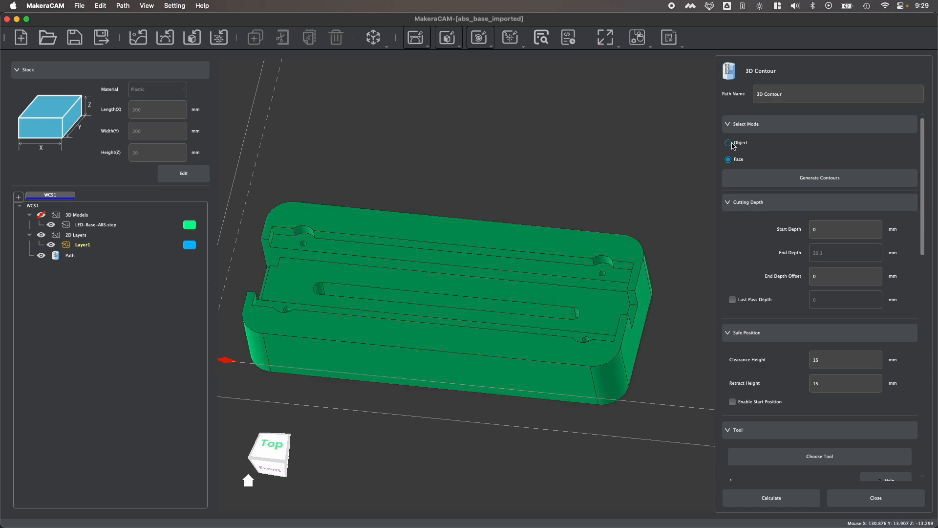
{"action": "left_click", "coordinate": [730, 142]}
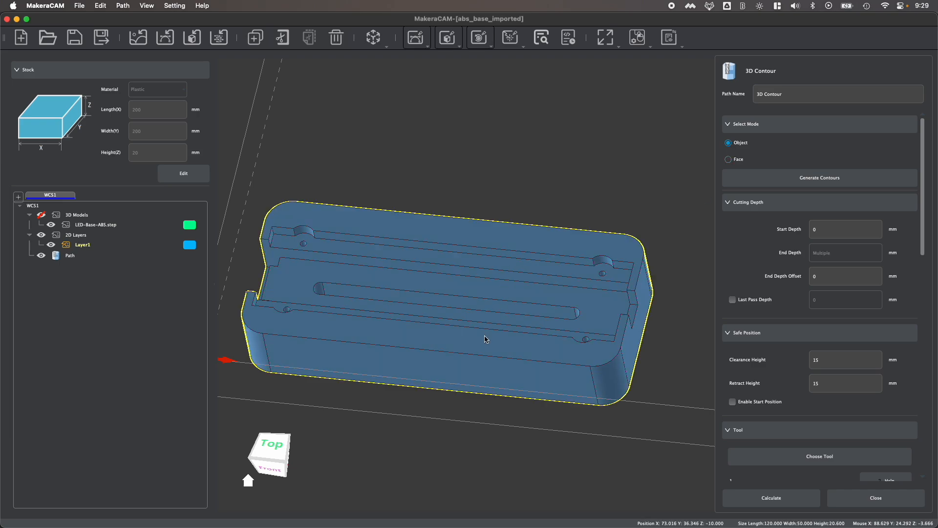
Step: Generate contours from the model and select the inner slot outline for cutting
{"action": "left_click", "coordinate": [819, 178]}
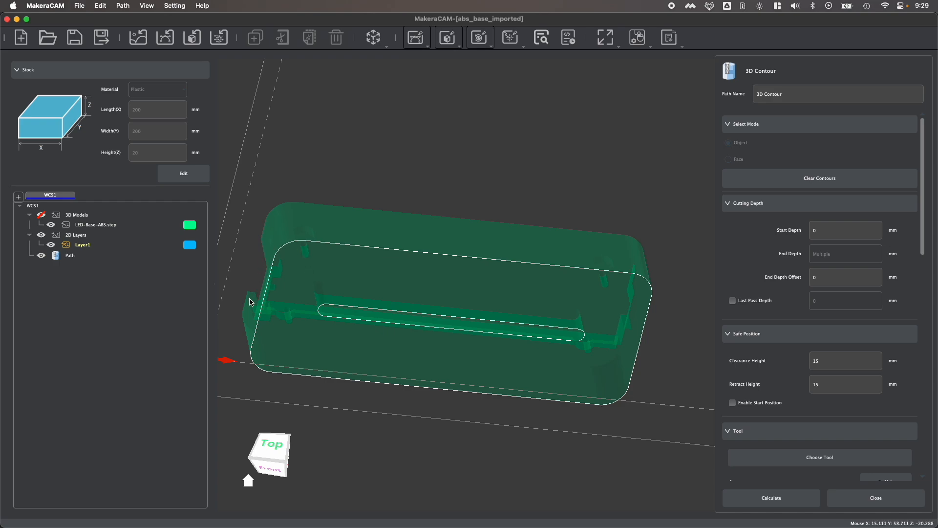
{"action": "mouse_move", "coordinate": [361, 321]}
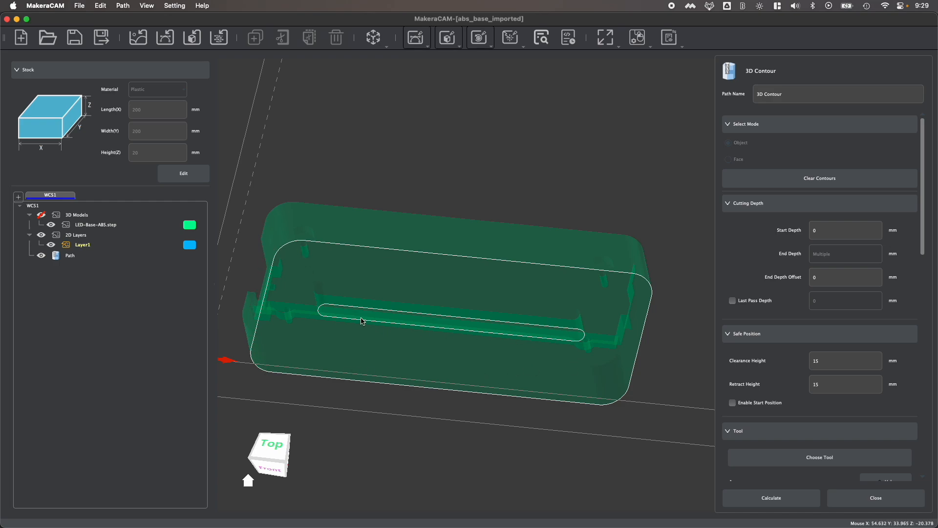
{"action": "mouse_move", "coordinate": [465, 364]}
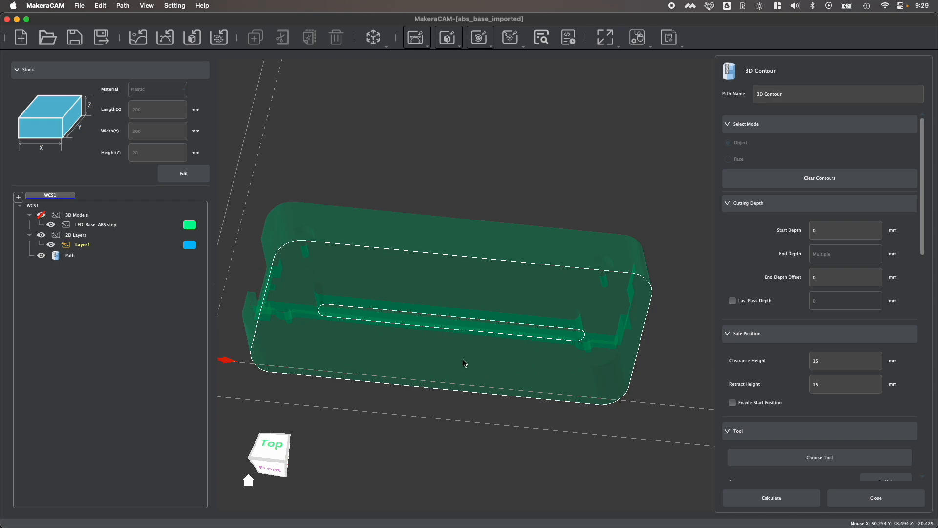
{"action": "mouse_move", "coordinate": [497, 392]}
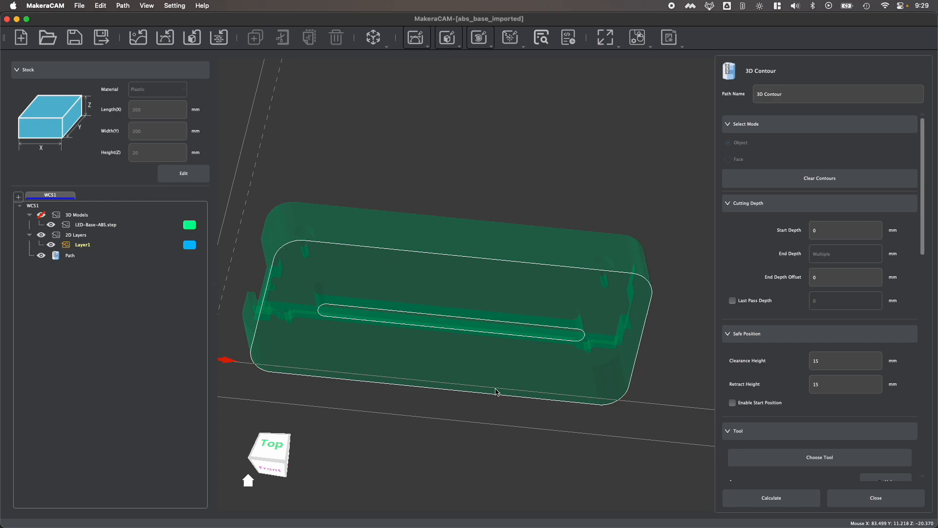
{"action": "left_click", "coordinate": [448, 329]}
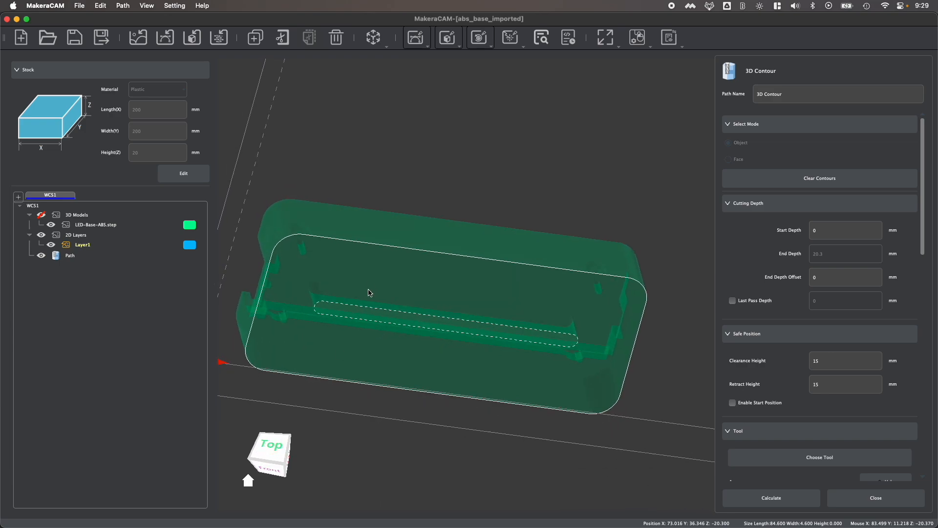
{"action": "mouse_move", "coordinate": [337, 385]}
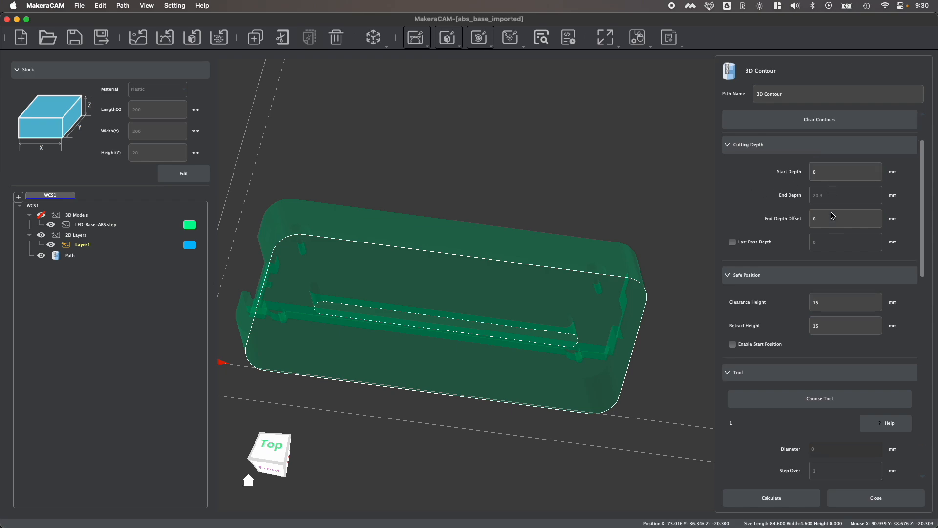
Step: Check the start depth field and switch to a top-down view of the base
{"action": "left_click", "coordinate": [844, 171]}
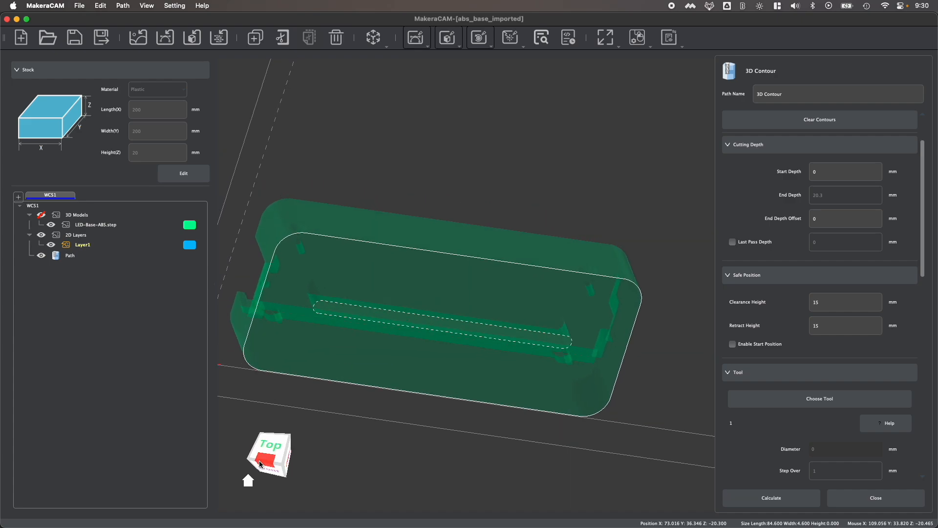
{"action": "left_click", "coordinate": [845, 171]}
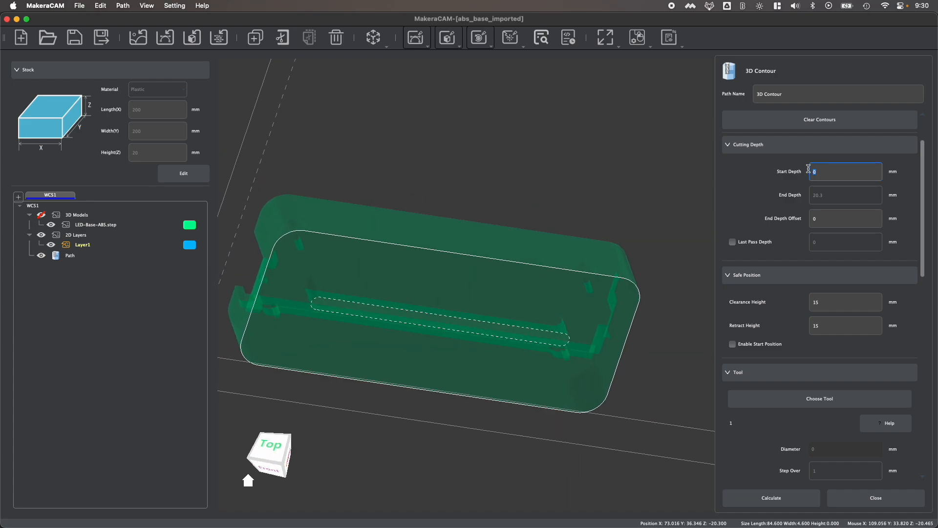
{"action": "left_click", "coordinate": [844, 172]}
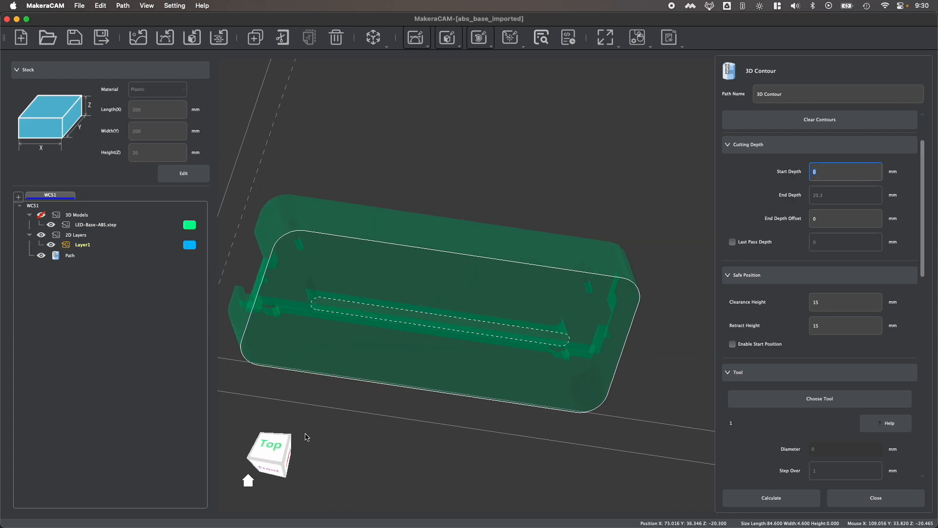
{"action": "left_click", "coordinate": [270, 454]}
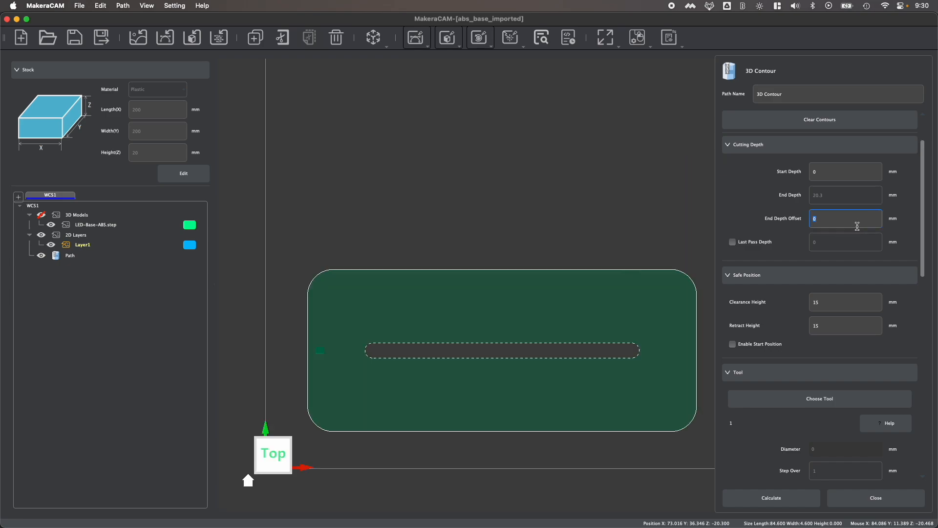
Step: Set the slot contour's end depth offset to 1 mm and move down to the tool section
{"action": "left_click", "coordinate": [845, 194]}
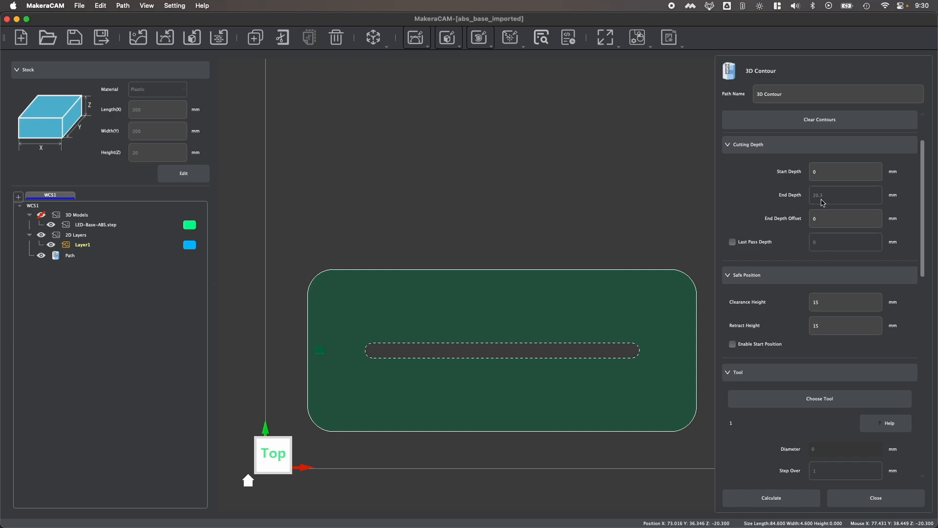
{"action": "mouse_move", "coordinate": [551, 316]}
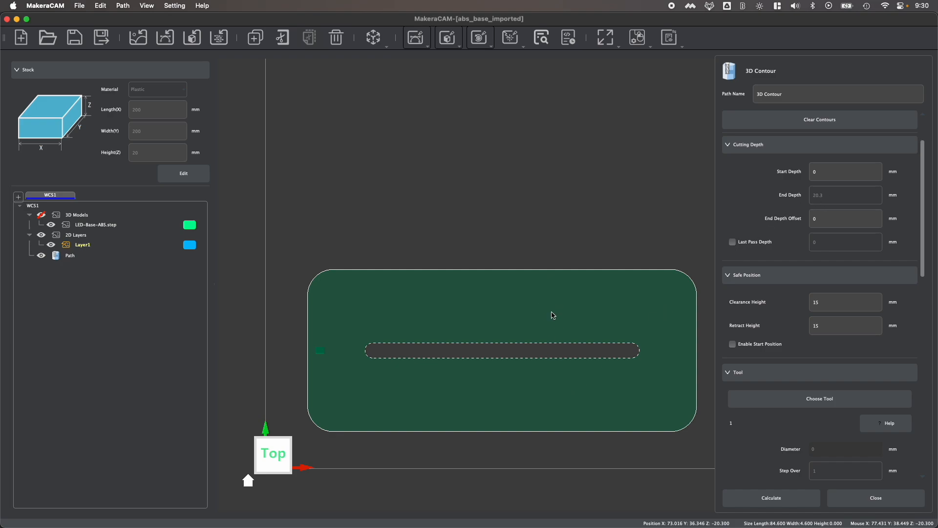
{"action": "left_click", "coordinate": [845, 218]}
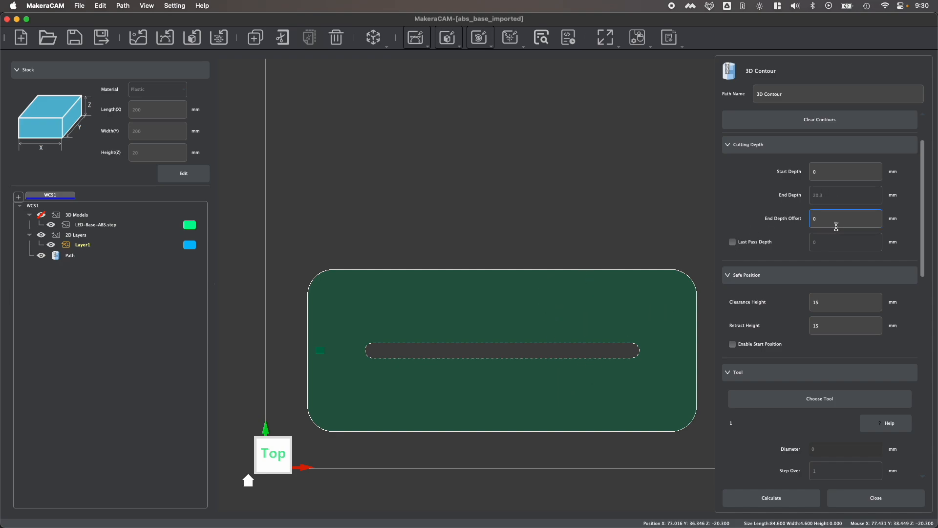
{"action": "left_click", "coordinate": [838, 218]}
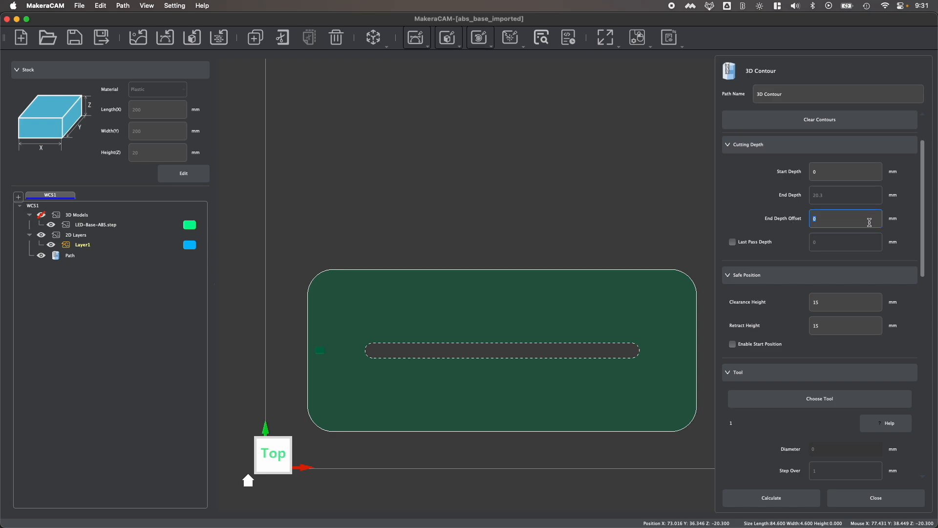
{"action": "type", "text": "1"}
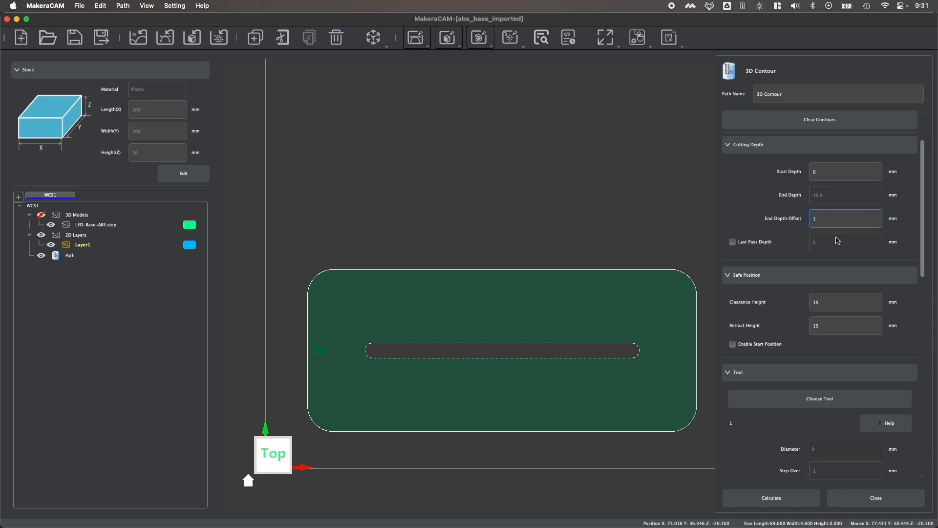
{"action": "scroll", "scroll_direction": "down", "scroll_amount": 3}
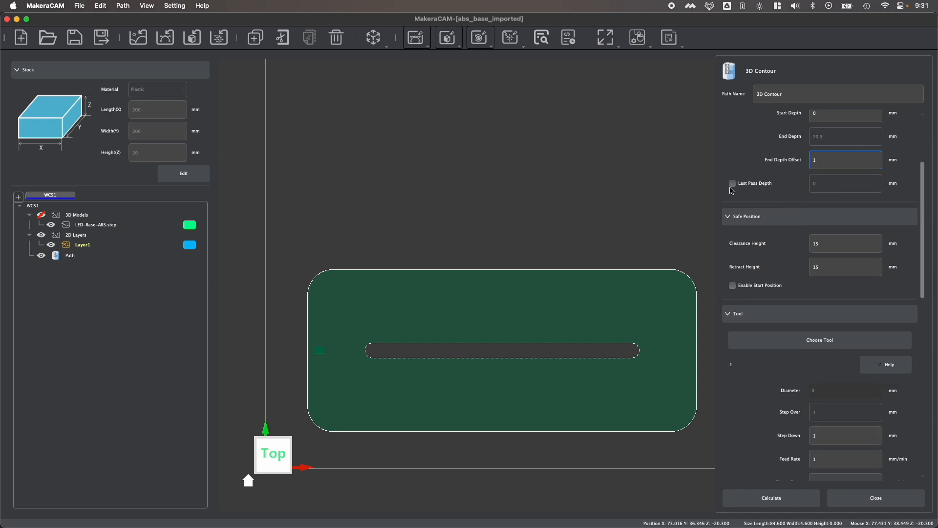
{"action": "mouse_move", "coordinate": [732, 191]}
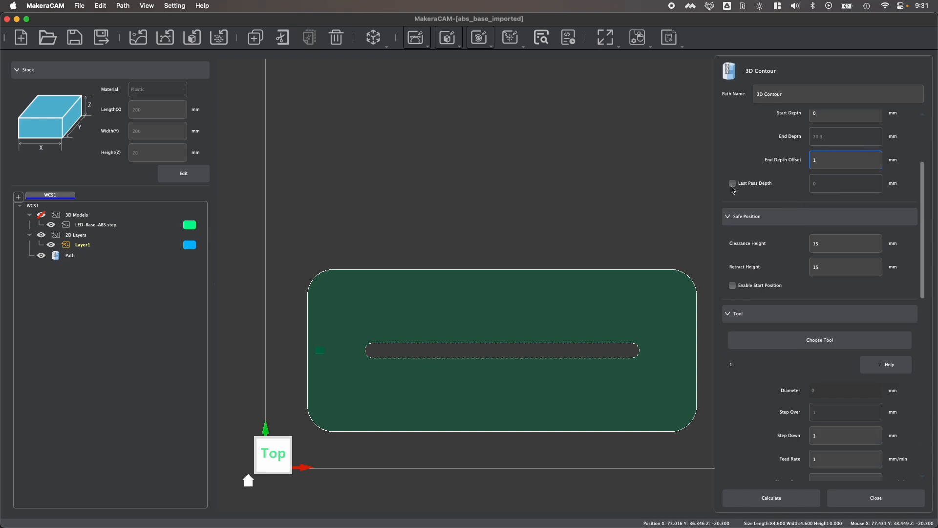
{"action": "mouse_move", "coordinate": [765, 193]}
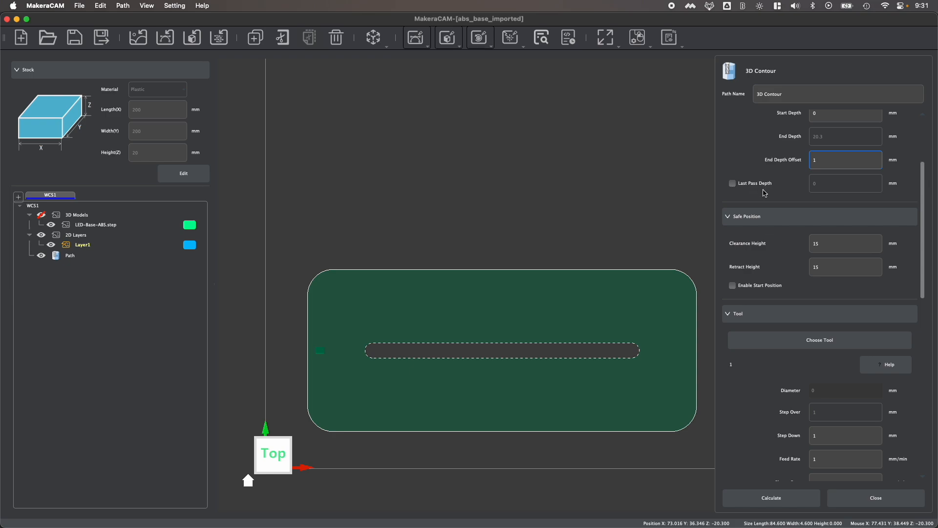
{"action": "scroll", "scroll_direction": "down", "scroll_amount": 3}
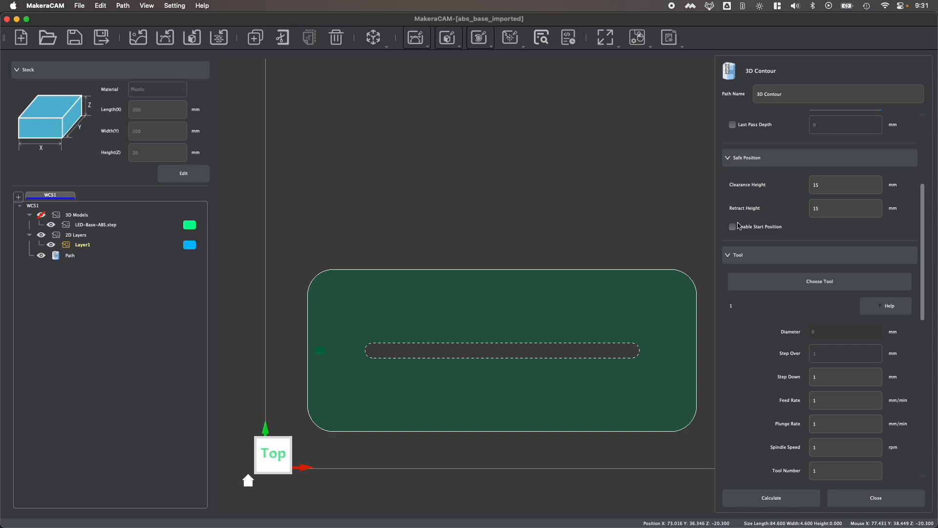
{"action": "mouse_move", "coordinate": [802, 204]}
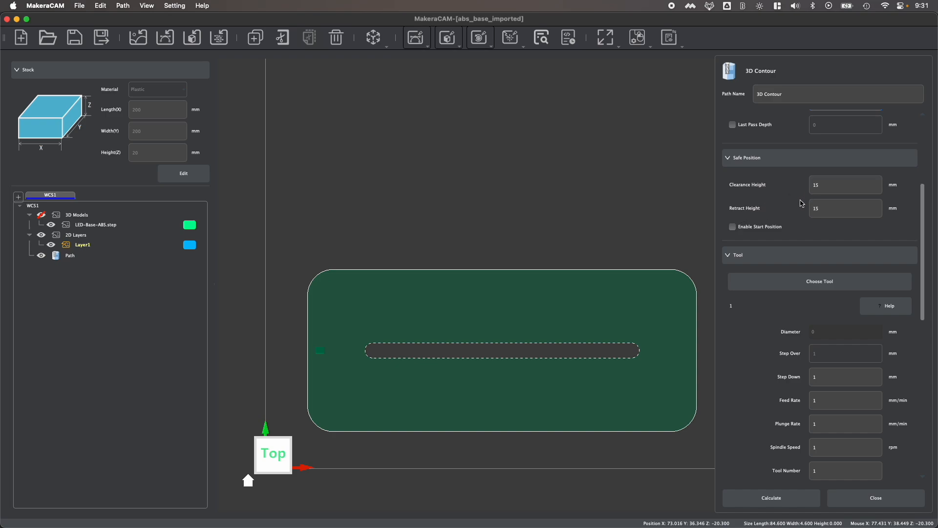
{"action": "mouse_move", "coordinate": [803, 204]}
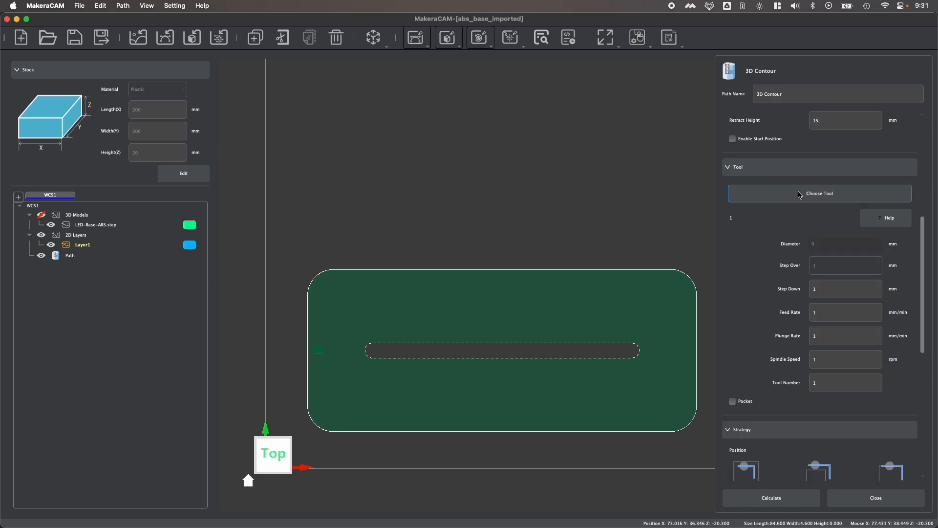
Step: Choose the 3.175*25mm Flat End single-flute non-metal cutter with Plastic settings
{"action": "left_click", "coordinate": [819, 192]}
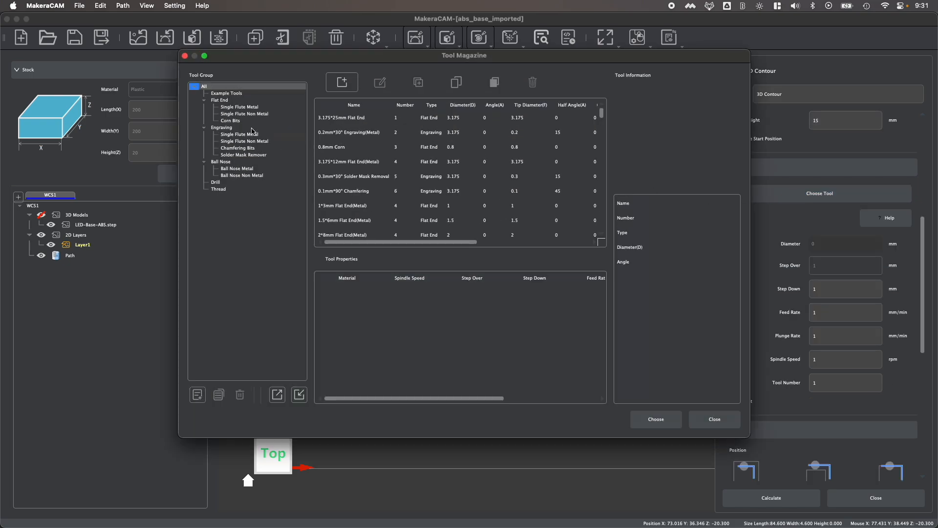
{"action": "left_click", "coordinate": [244, 113]}
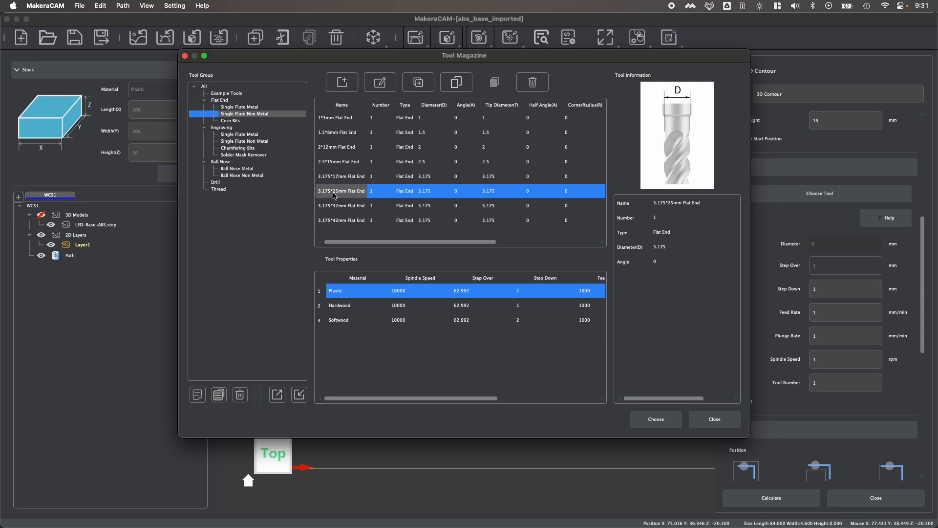
{"action": "mouse_move", "coordinate": [363, 199]}
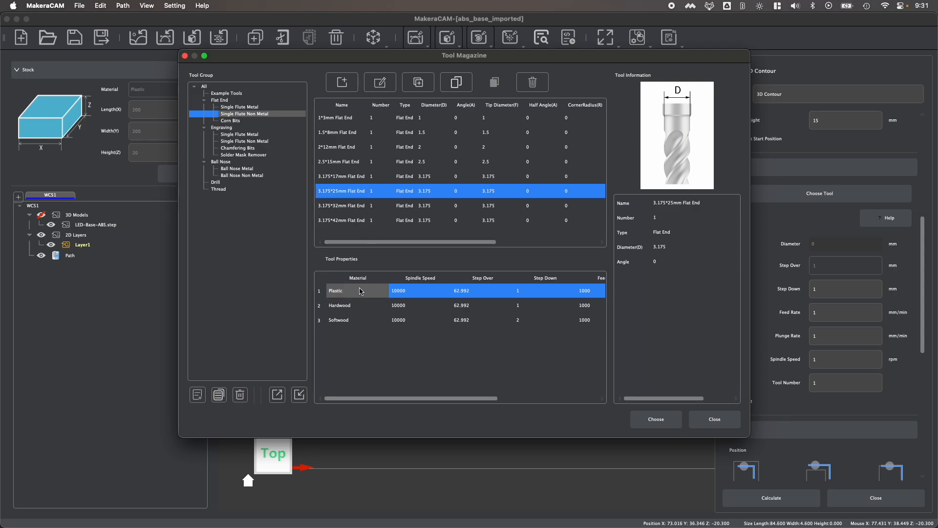
{"action": "left_click", "coordinate": [358, 291]}
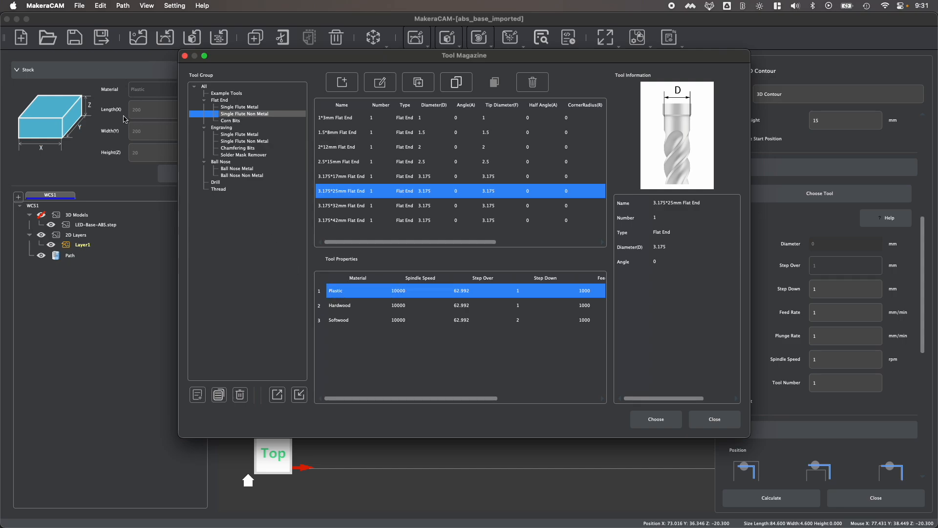
{"action": "left_click", "coordinate": [655, 419]}
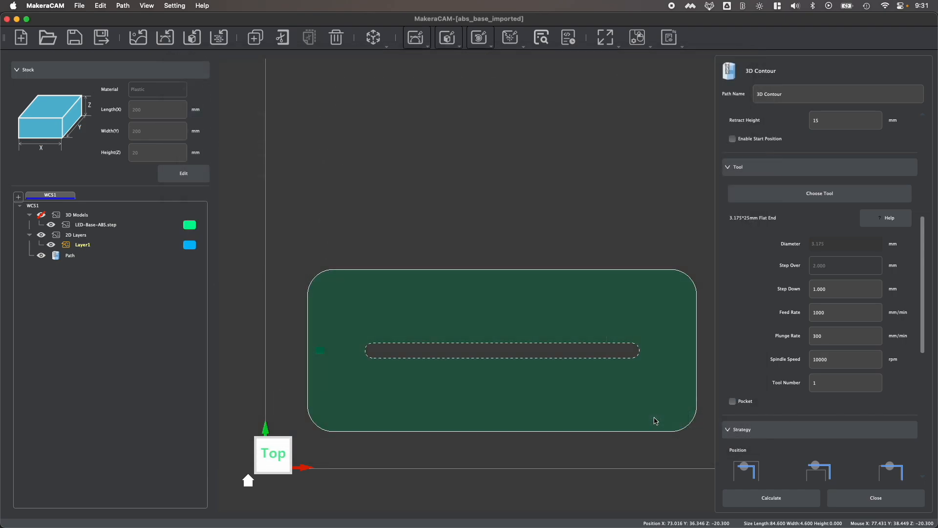
Step: Enter tool number 1, step down 1 mm and feed rate 1000 mm/min for the slot contour
{"action": "left_click", "coordinate": [844, 383]}
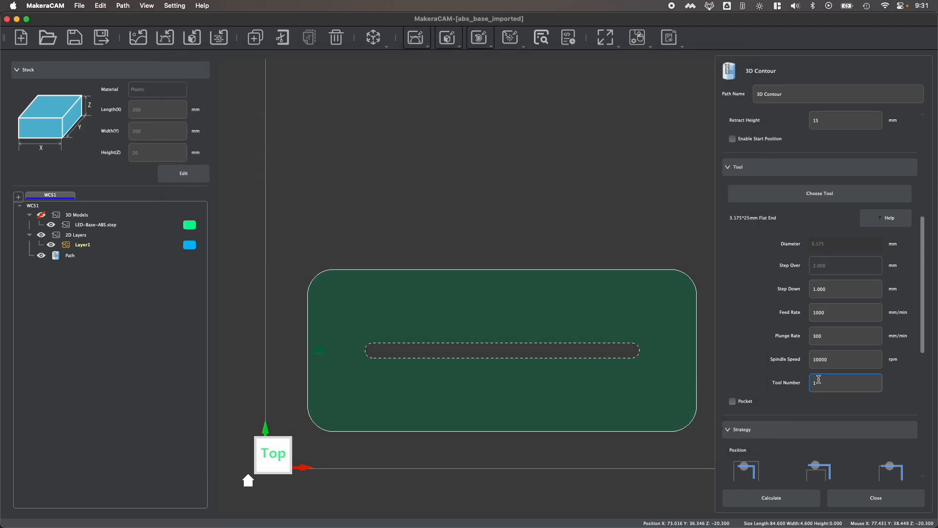
{"action": "type", "text": "1"}
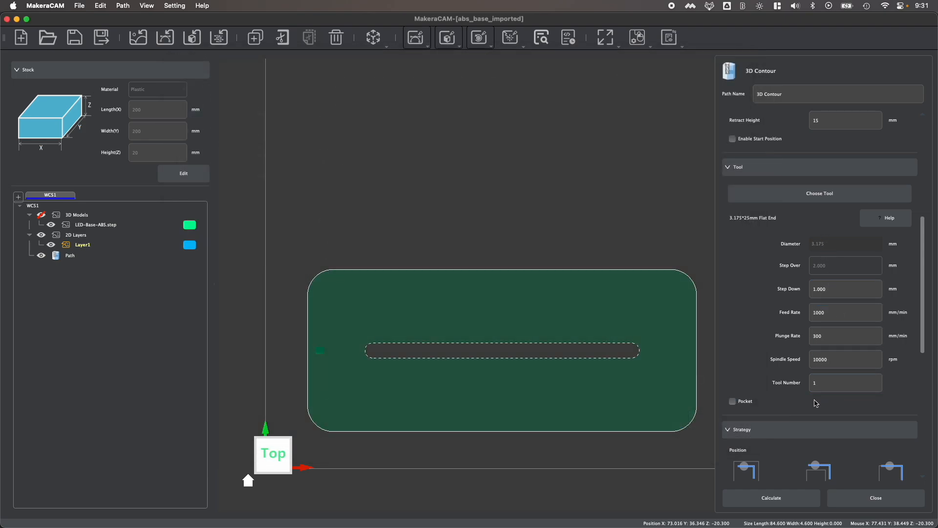
{"action": "left_click", "coordinate": [845, 289]}
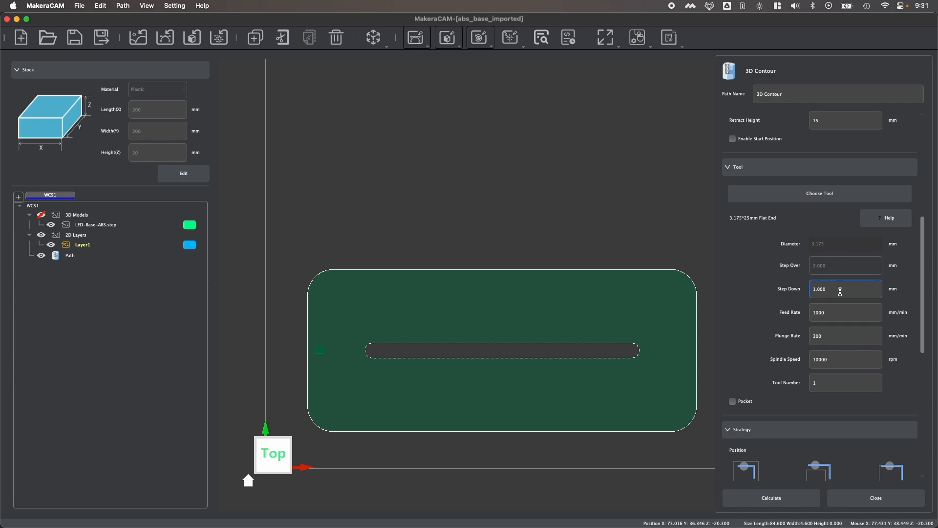
{"action": "double_click", "coordinate": [819, 290]}
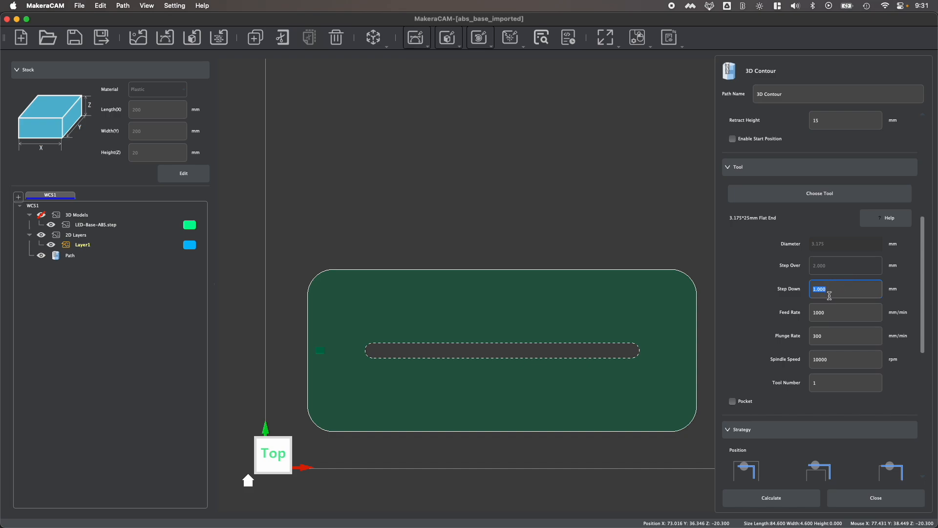
{"action": "mouse_move", "coordinate": [792, 310]}
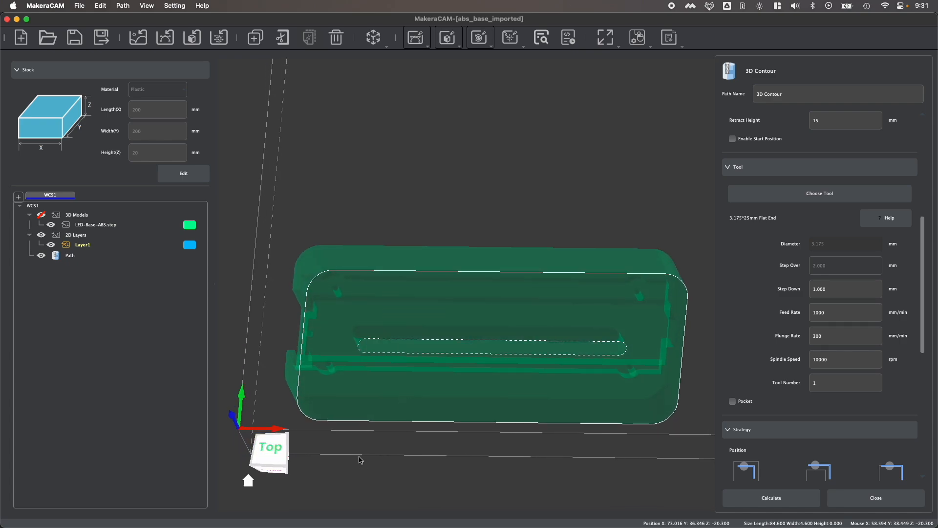
{"action": "left_click", "coordinate": [845, 289]}
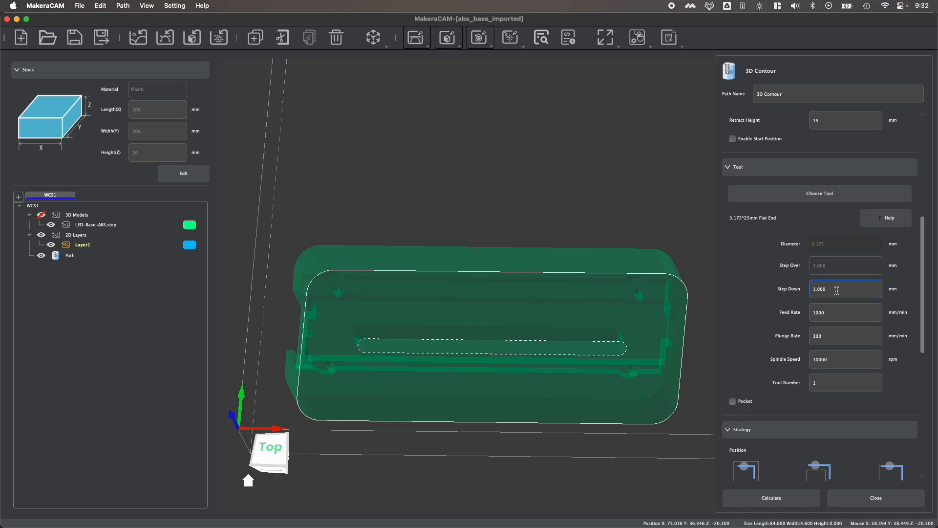
{"action": "double_click", "coordinate": [820, 289]}
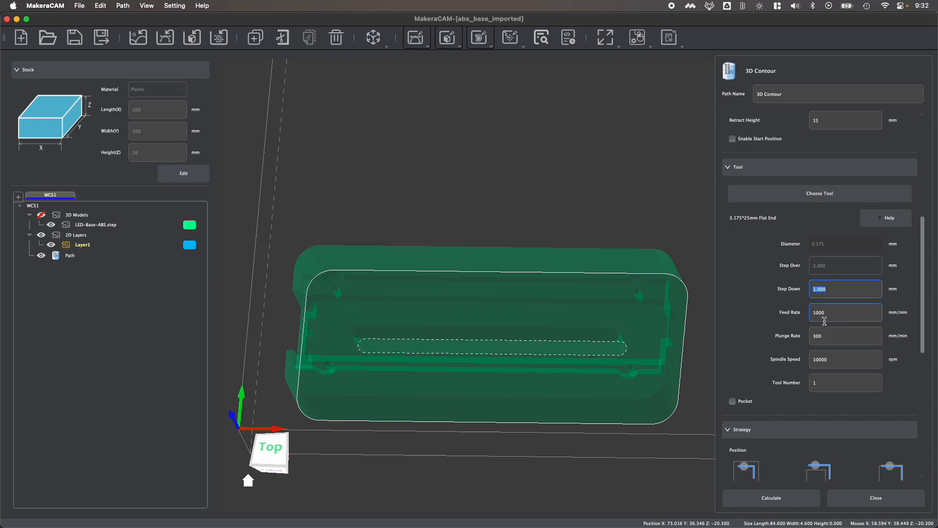
{"action": "left_click", "coordinate": [844, 382]}
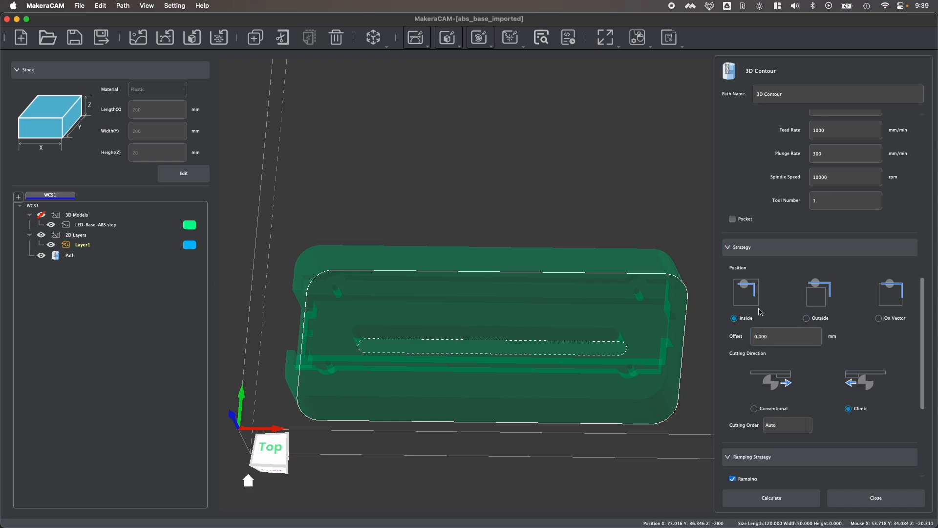
{"action": "mouse_move", "coordinate": [751, 313]}
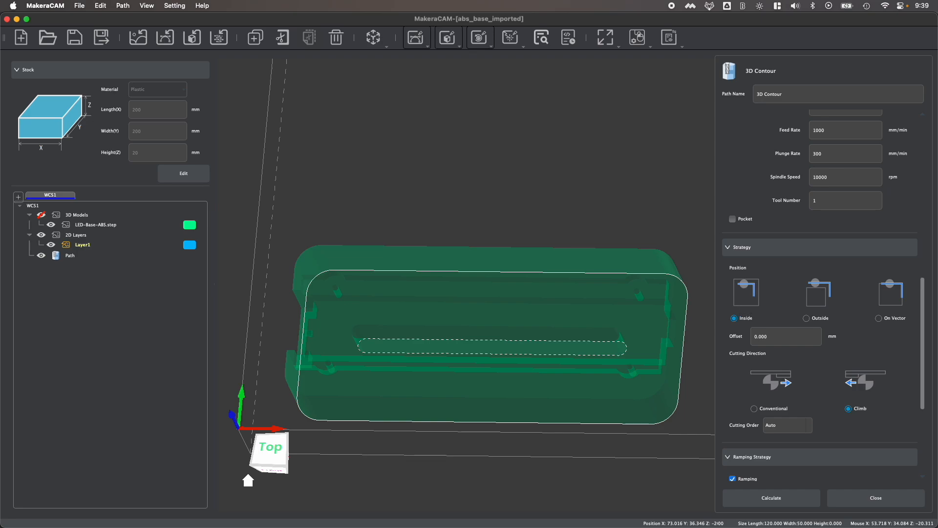
{"action": "left_click", "coordinate": [807, 317]}
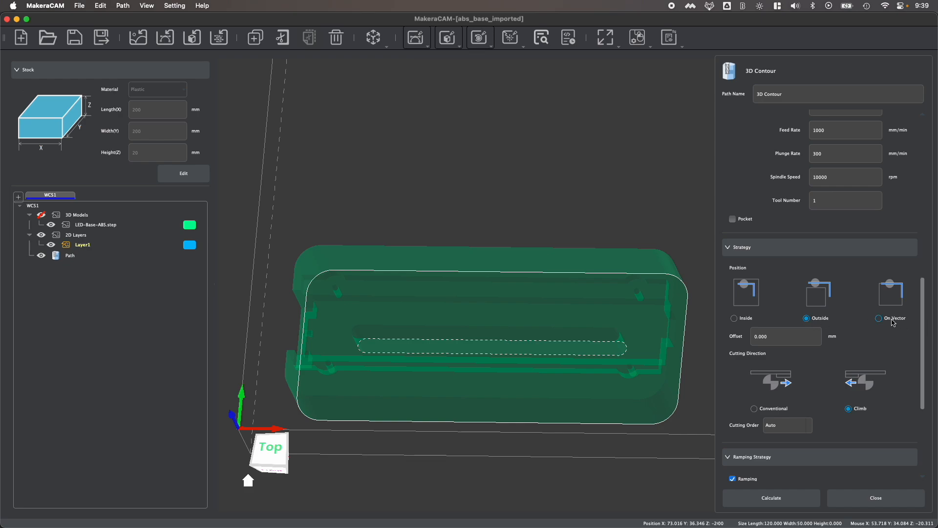
{"action": "left_click", "coordinate": [878, 319]}
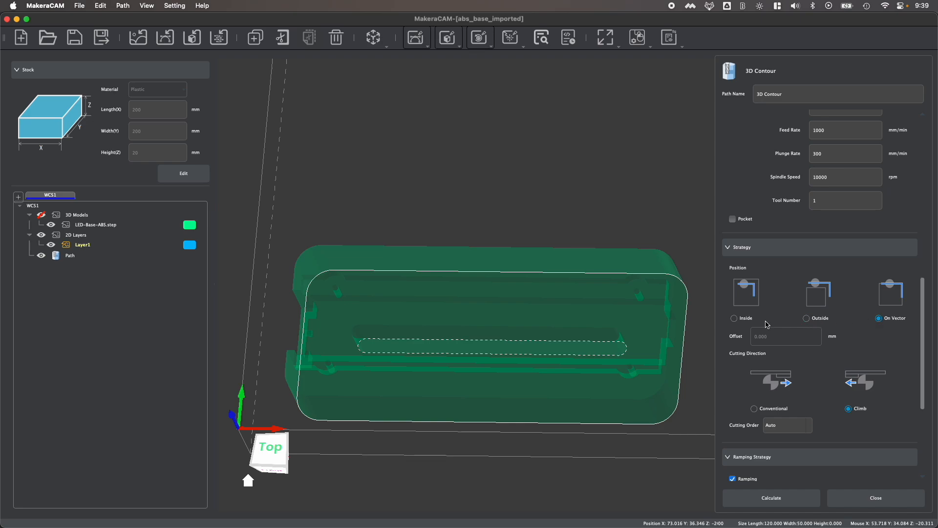
{"action": "left_click", "coordinate": [735, 318]}
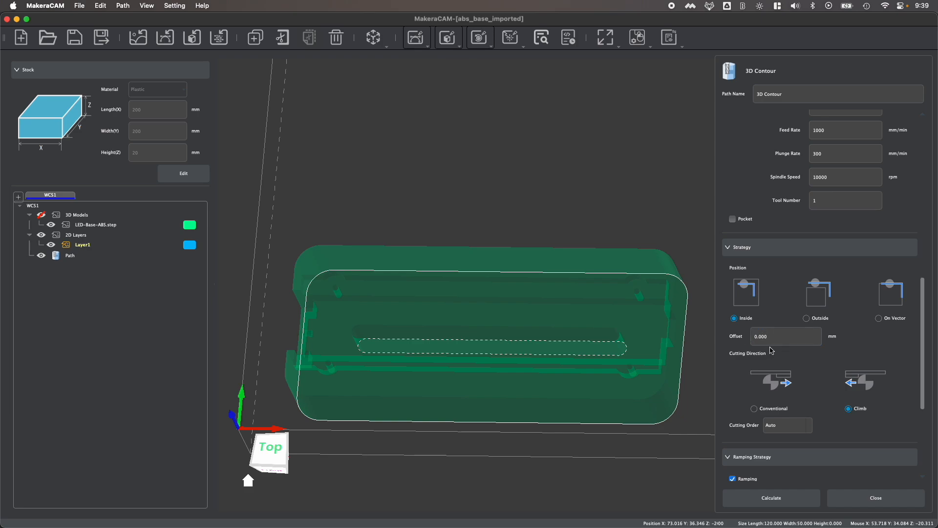
{"action": "left_click", "coordinate": [786, 335]}
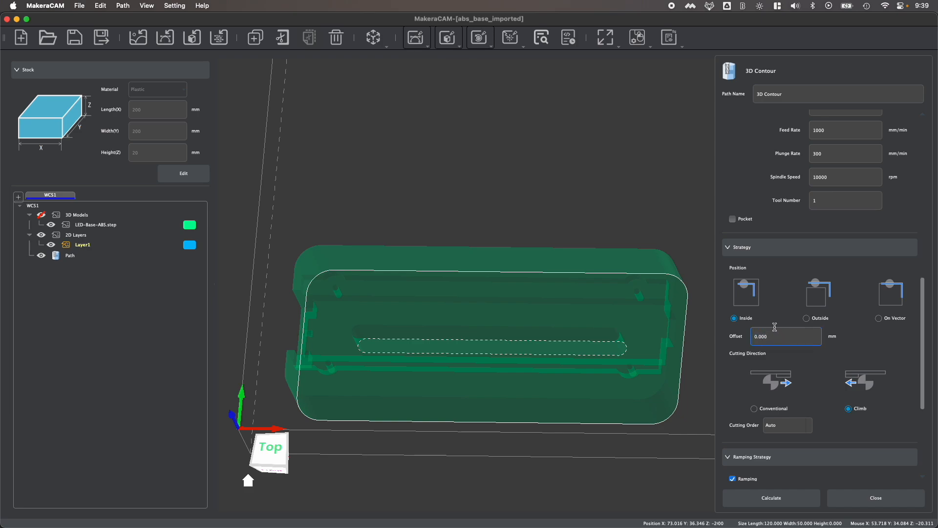
{"action": "left_click", "coordinate": [732, 218]}
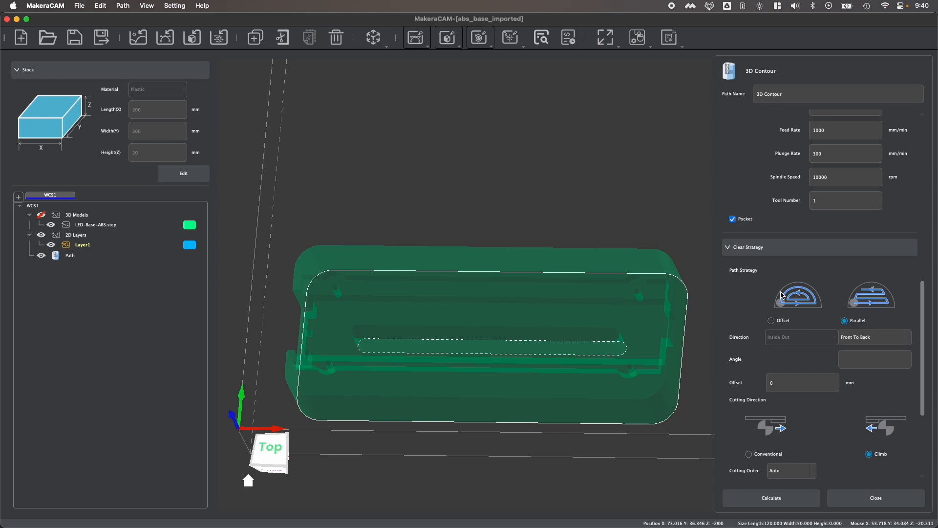
{"action": "mouse_move", "coordinate": [760, 233]}
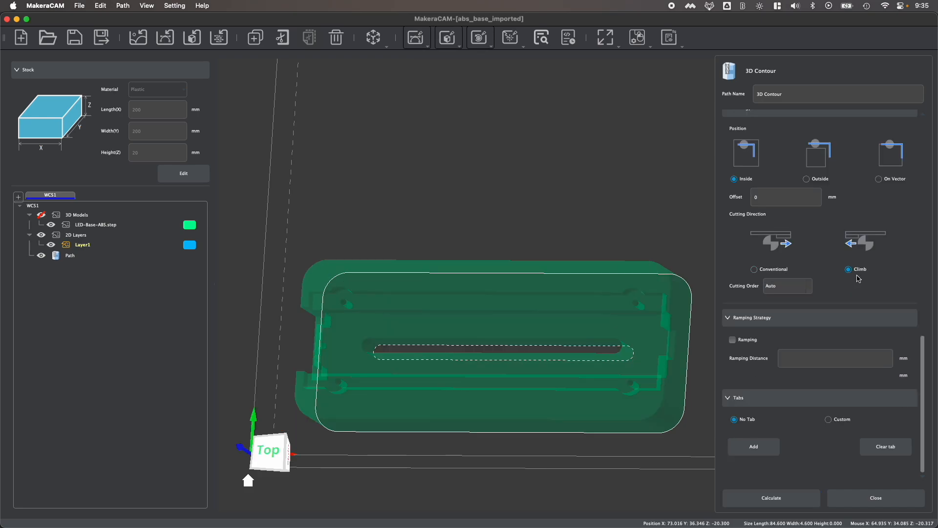
Step: Turn on ramping with a 10 mm distance at fixed 5° angle and calculate the slot toolpath
{"action": "left_click", "coordinate": [732, 339]}
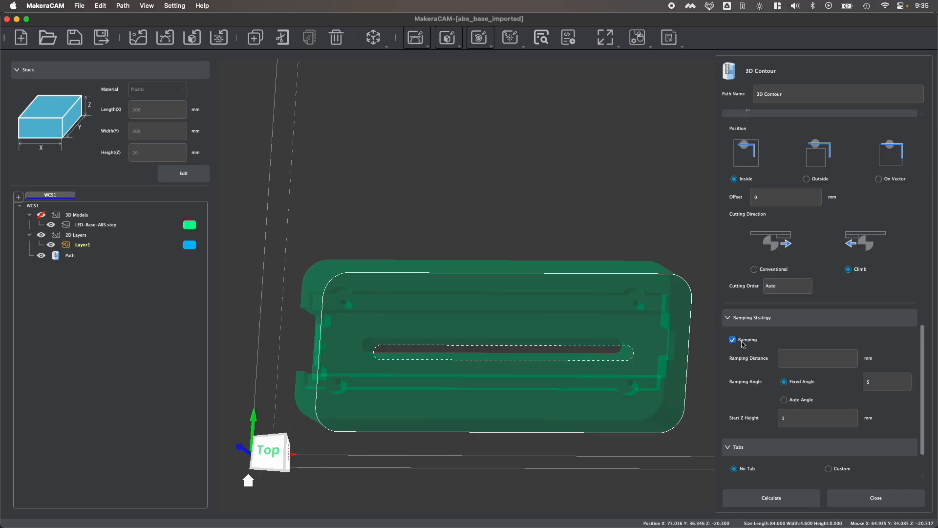
{"action": "type", "text": "1"}
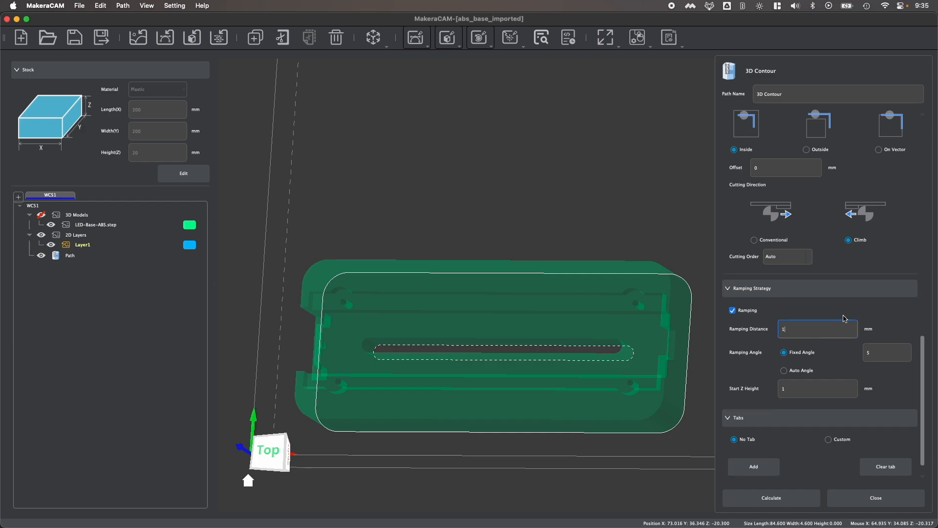
{"action": "type", "text": "10"}
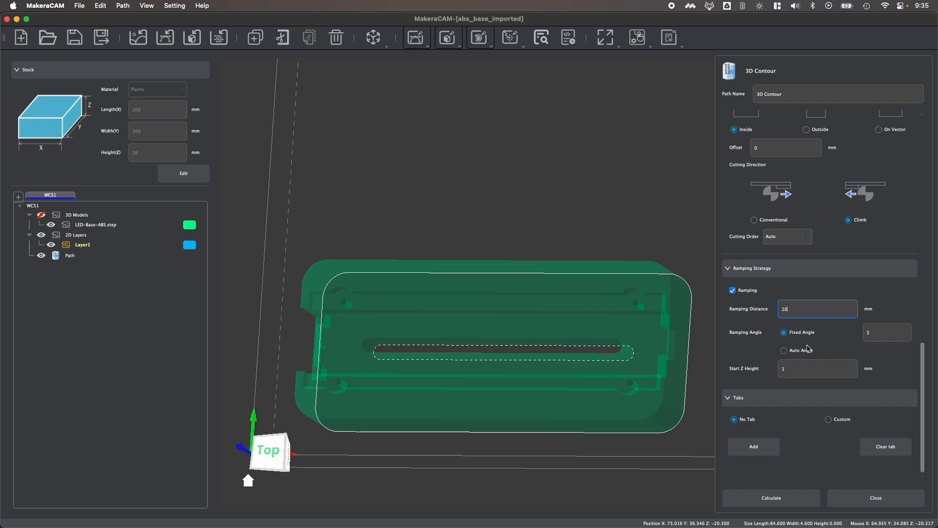
{"action": "mouse_move", "coordinate": [805, 286]}
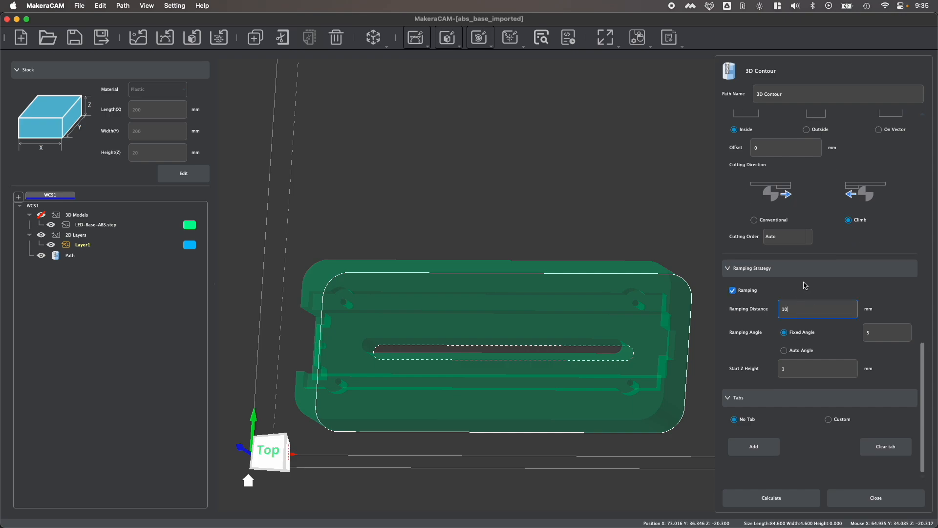
{"action": "mouse_move", "coordinate": [832, 321]}
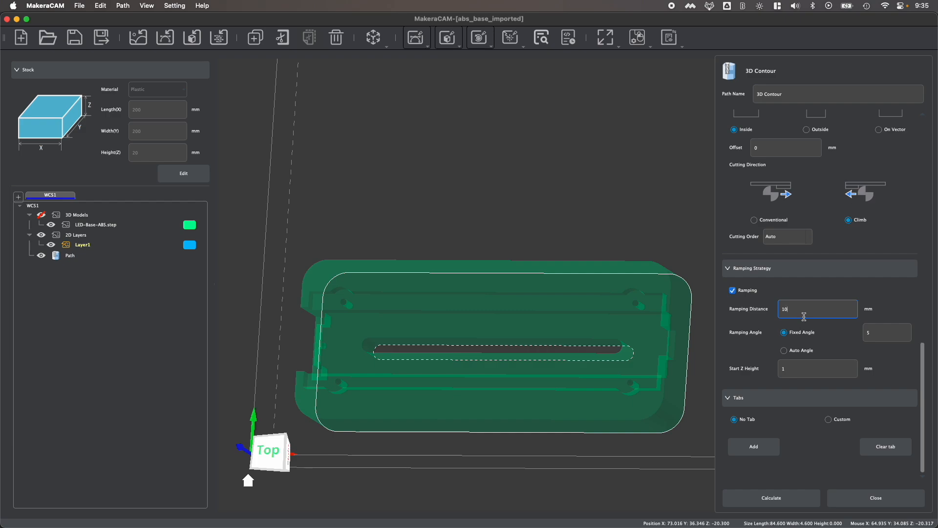
{"action": "mouse_move", "coordinate": [790, 427]}
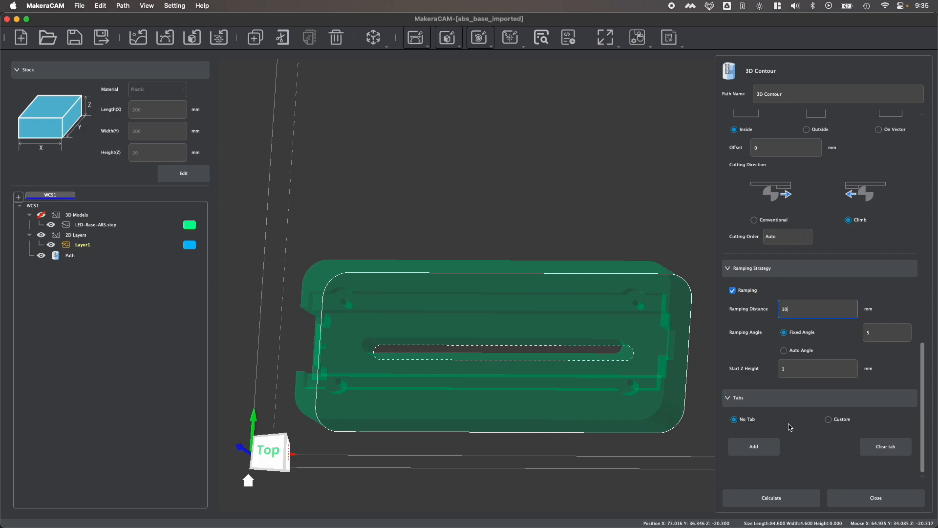
{"action": "mouse_move", "coordinate": [796, 425]}
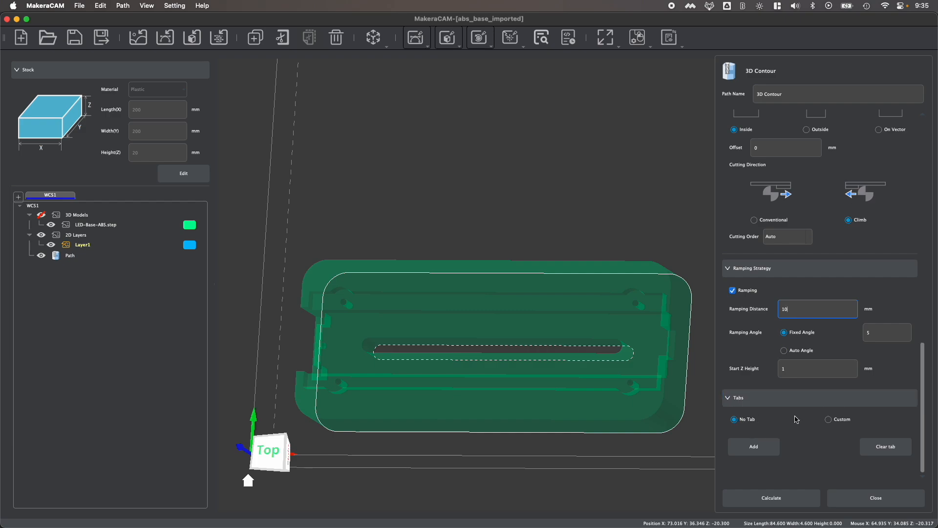
{"action": "left_click", "coordinate": [772, 497]}
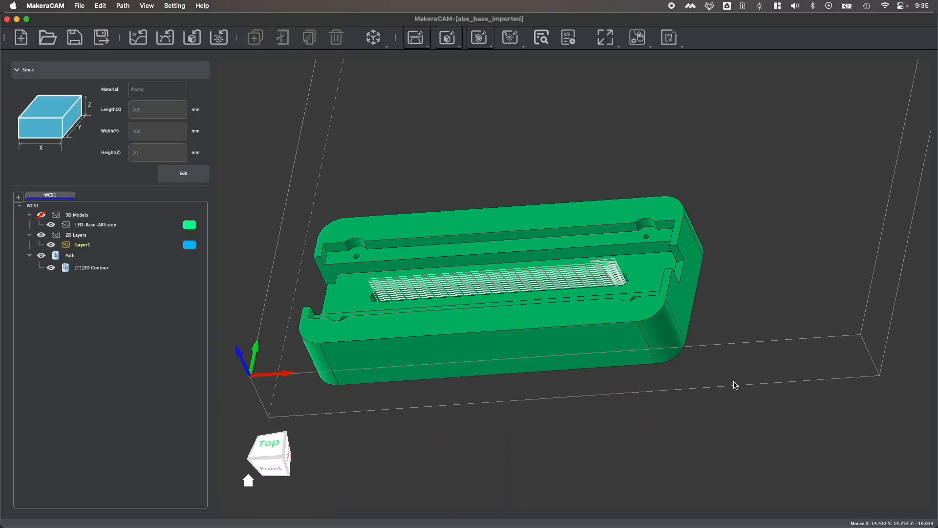
{"action": "mouse_move", "coordinate": [696, 189]}
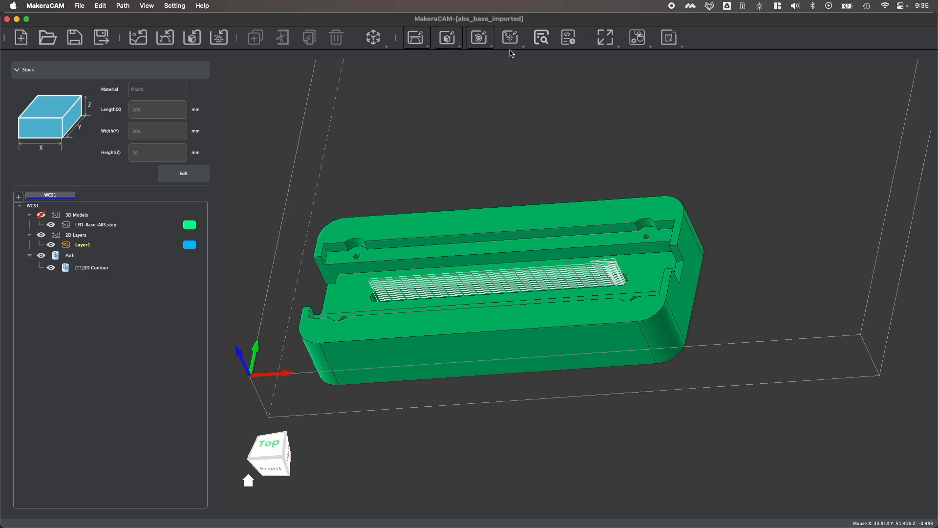
Step: Show the 3D toolpath operation list again with 3D Contour highlighted
{"action": "left_click", "coordinate": [449, 37]}
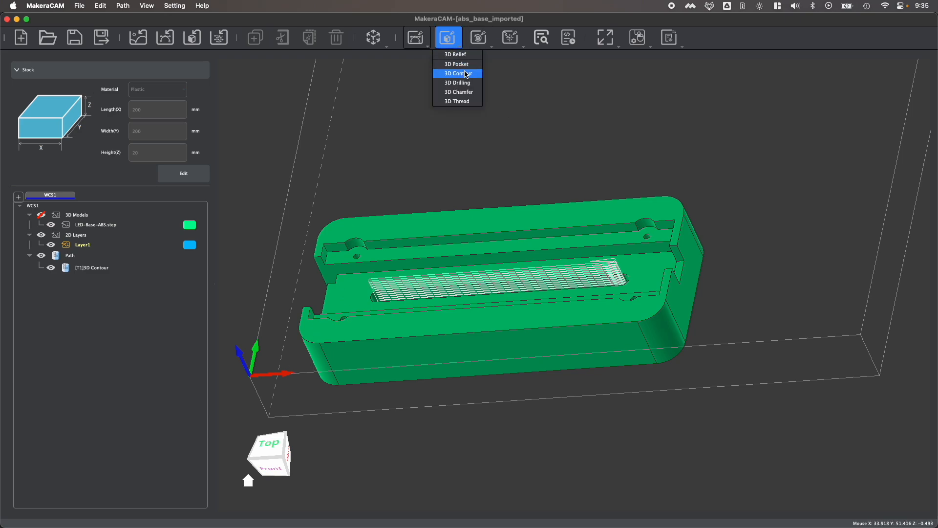
Step: Begin a second 3D Contour and generate contours outlining the base's outer perimeter
{"action": "left_click", "coordinate": [458, 74]}
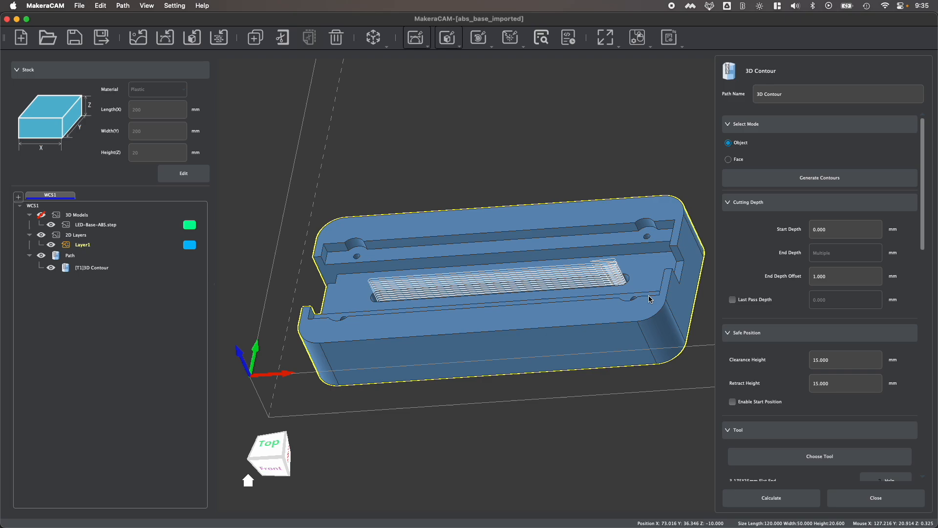
{"action": "left_click", "coordinate": [820, 178]}
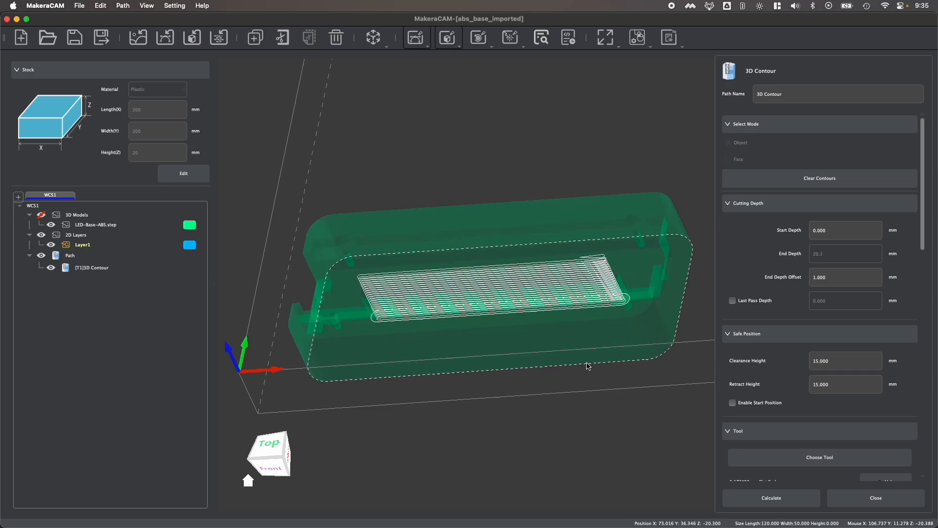
{"action": "left_click_drag", "start_coordinate": [590, 366], "coordinate": [595, 394]}
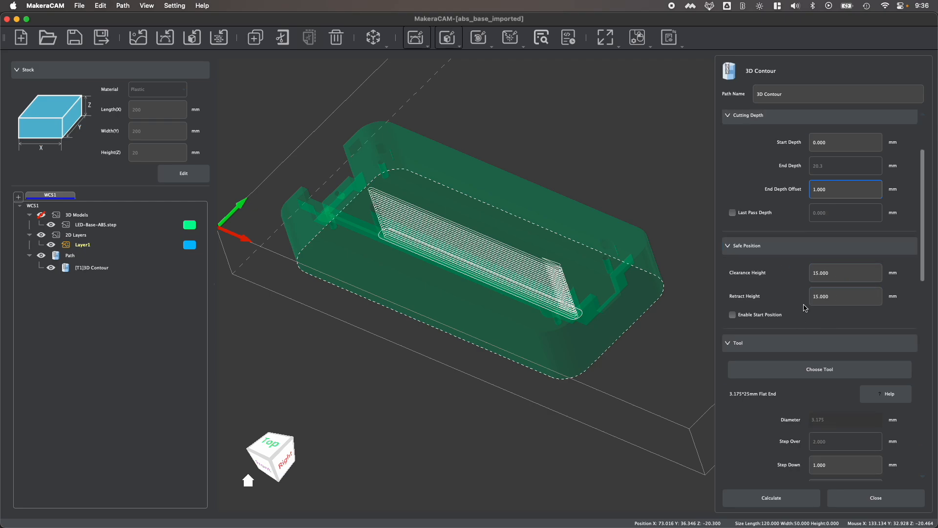
{"action": "left_click", "coordinate": [748, 115]}
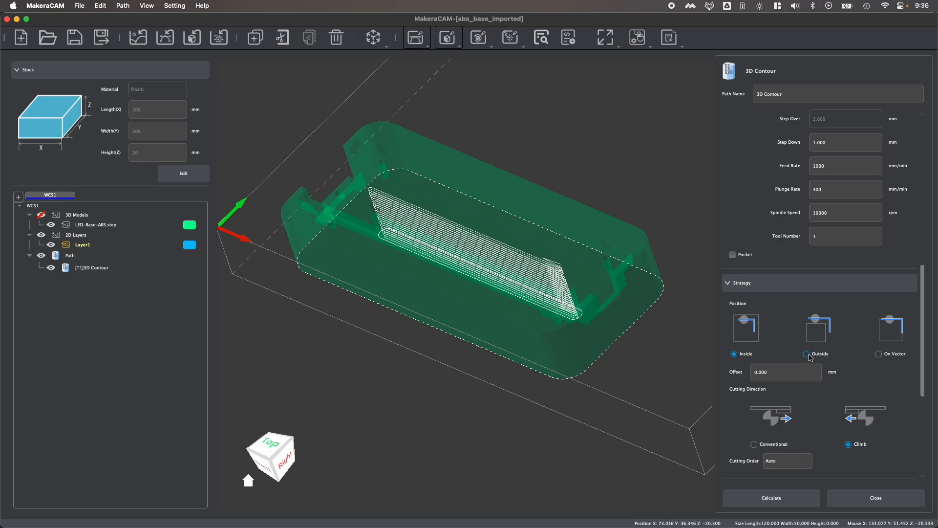
{"action": "left_click", "coordinate": [807, 354]}
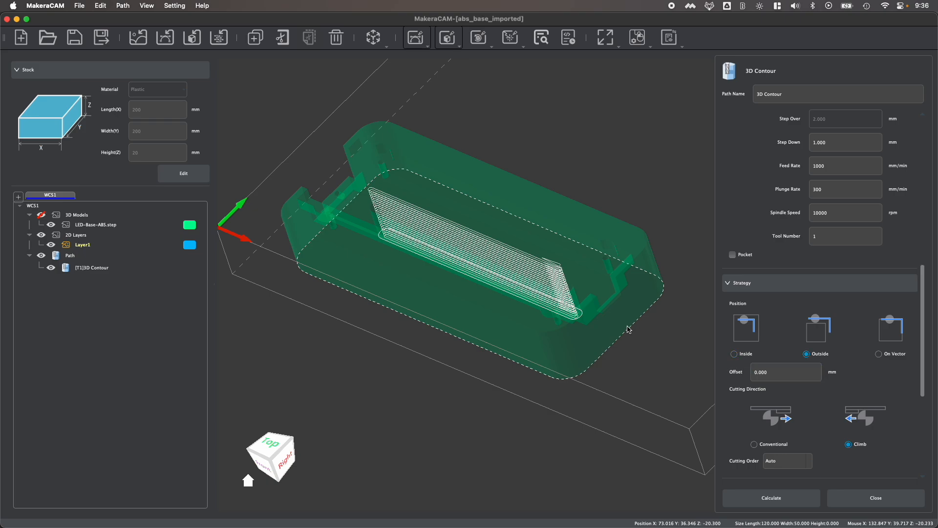
{"action": "mouse_move", "coordinate": [500, 205]}
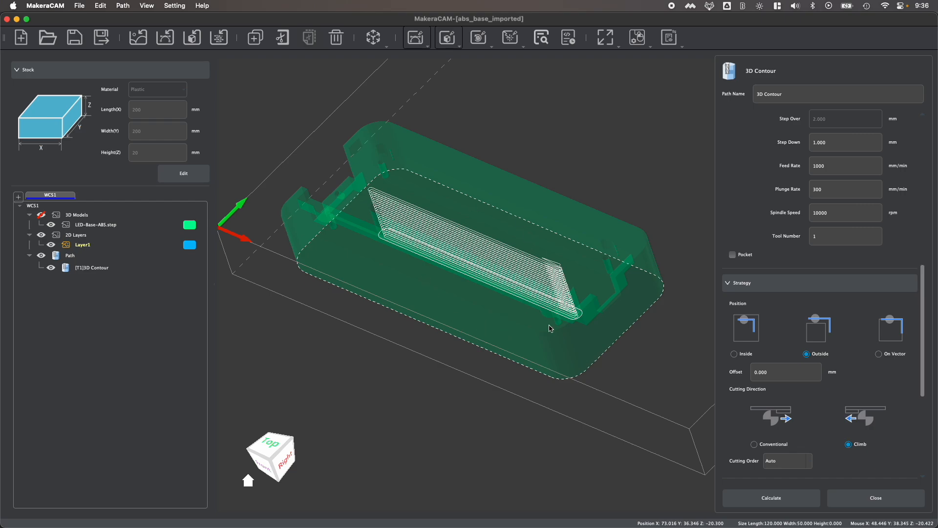
{"action": "mouse_move", "coordinate": [278, 256]}
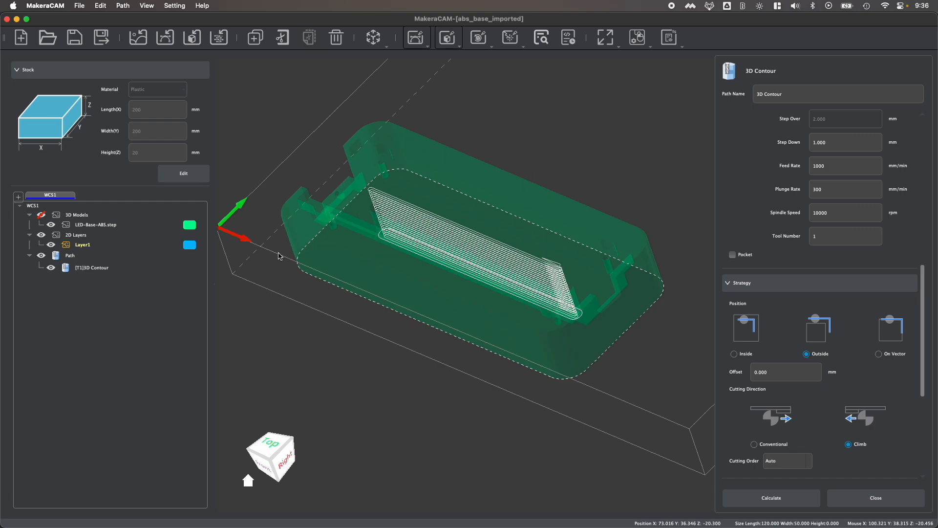
{"action": "mouse_move", "coordinate": [687, 279]}
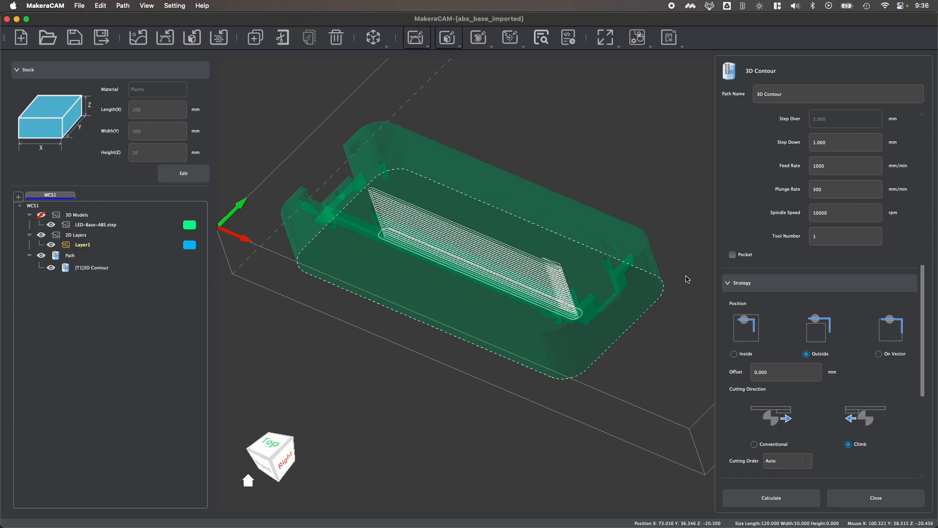
{"action": "mouse_move", "coordinate": [535, 391]}
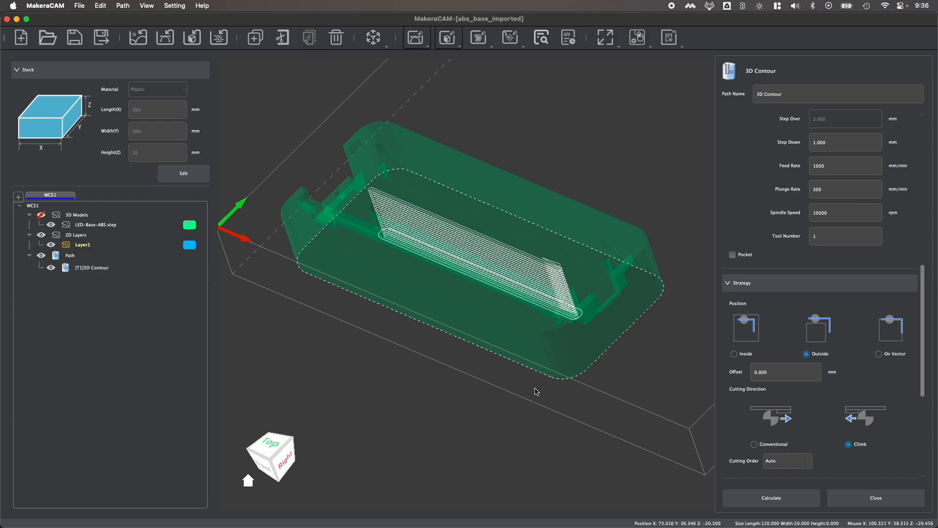
{"action": "mouse_move", "coordinate": [834, 379]}
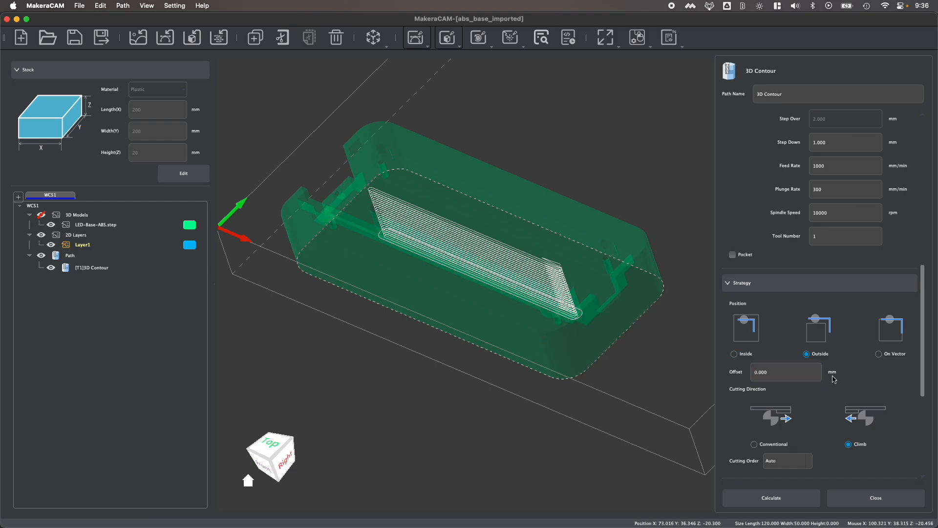
Step: Scroll the 3D Contour panel down to reach the Tabs section
{"action": "scroll", "scroll_direction": "down", "scroll_amount": 3}
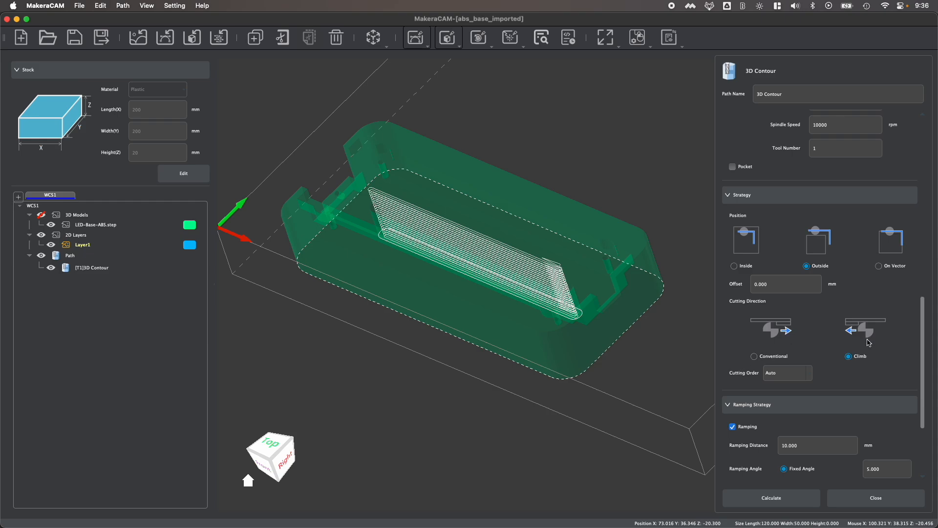
{"action": "scroll", "scroll_direction": "down", "scroll_amount": 3}
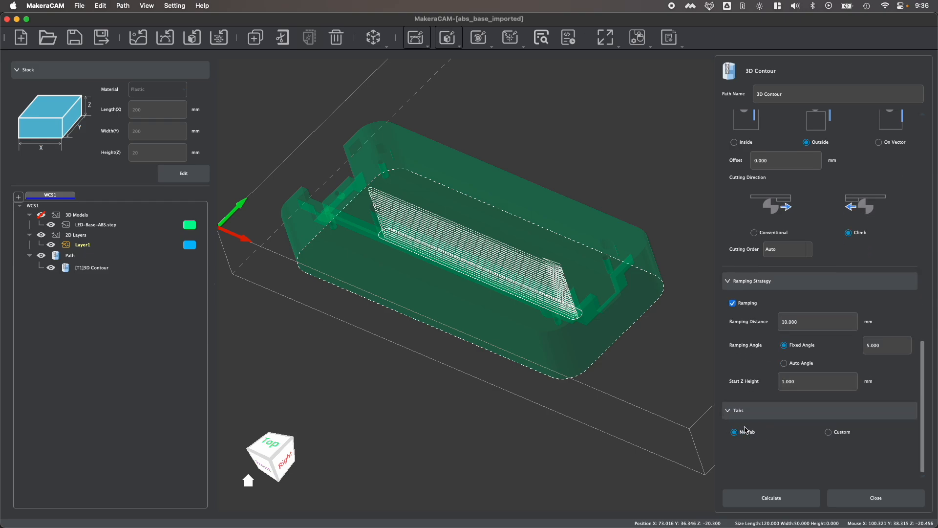
{"action": "mouse_move", "coordinate": [331, 448]}
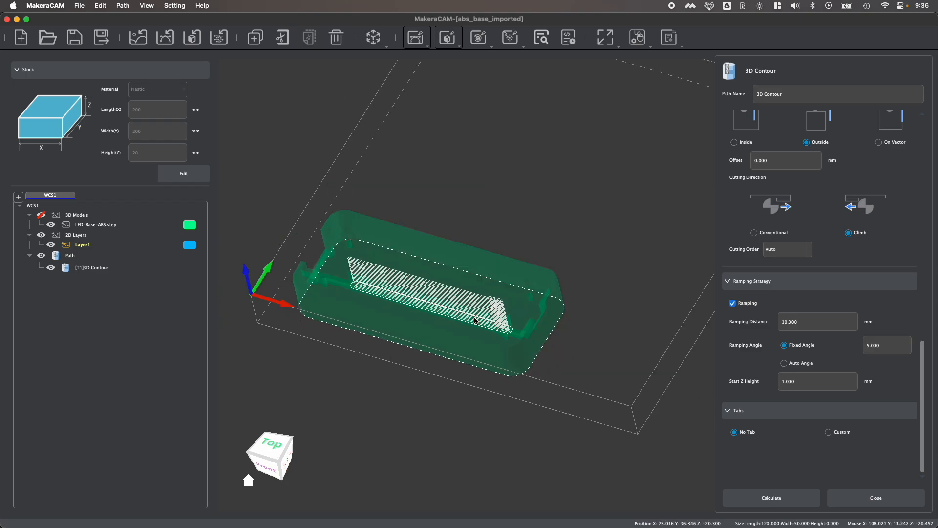
{"action": "mouse_move", "coordinate": [457, 378]}
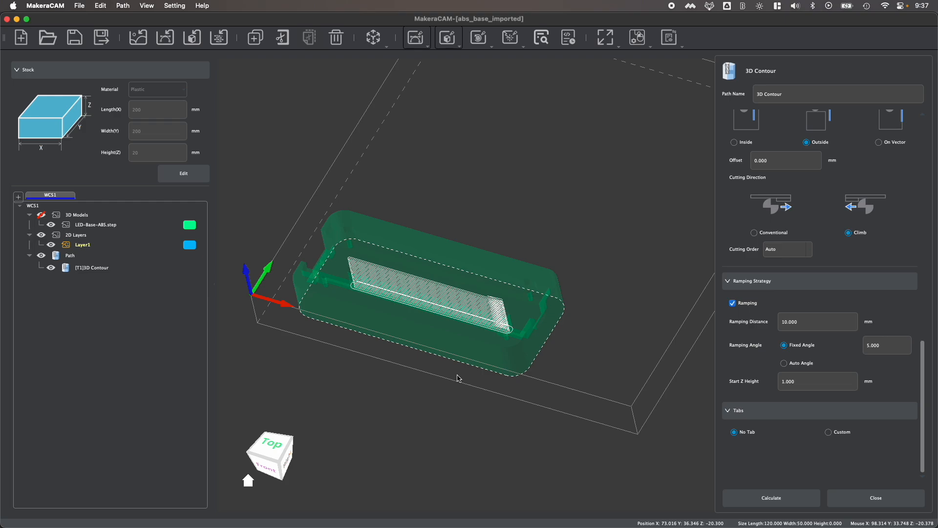
{"action": "mouse_move", "coordinate": [563, 391]}
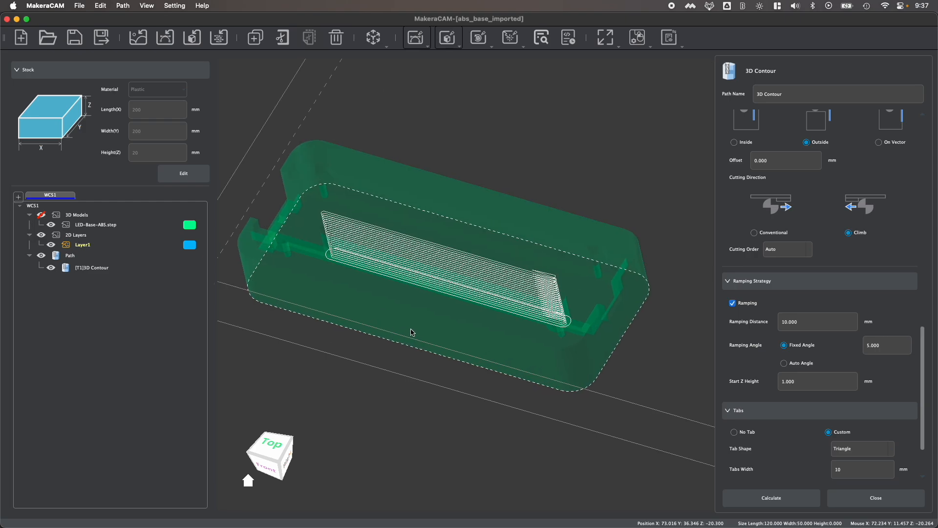
Step: Make the custom tabs rectangular with thickness 2 mm and start adding tabs on the perimeter
{"action": "left_click_drag", "start_coordinate": [412, 333], "coordinate": [420, 309]}
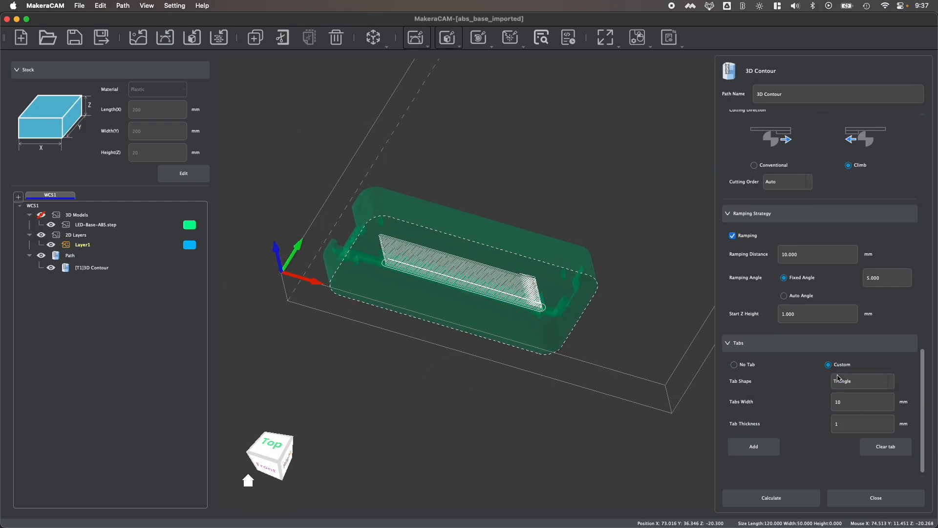
{"action": "left_click", "coordinate": [863, 380]}
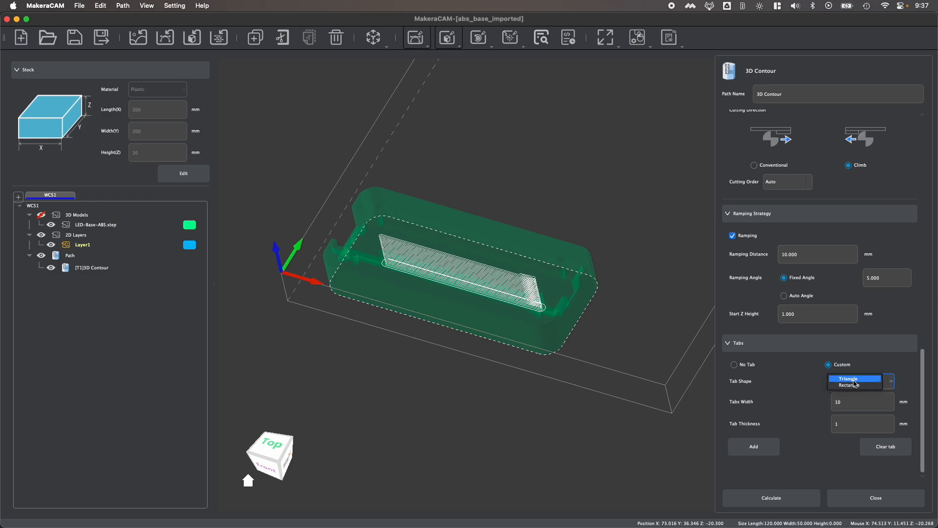
{"action": "left_click", "coordinate": [844, 382]}
{"action": "type", "text": "5"}
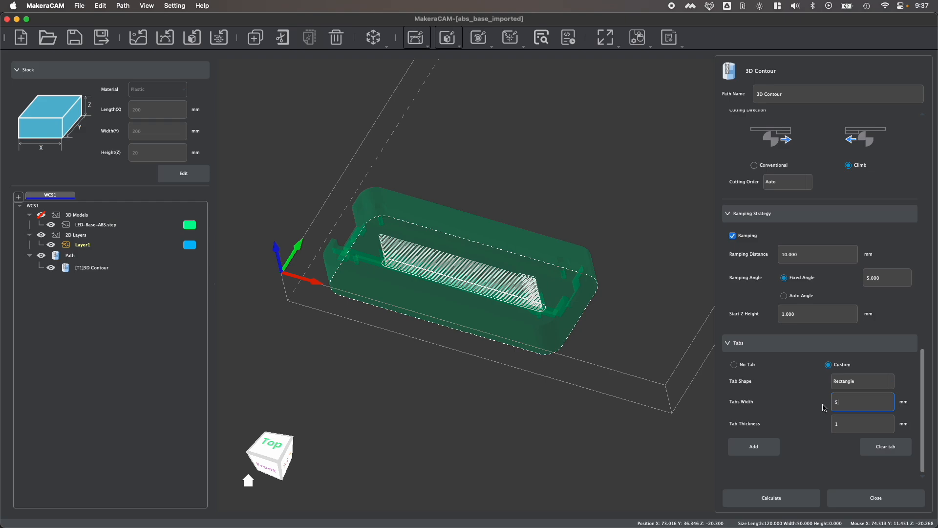
{"action": "left_click", "coordinate": [862, 423]}
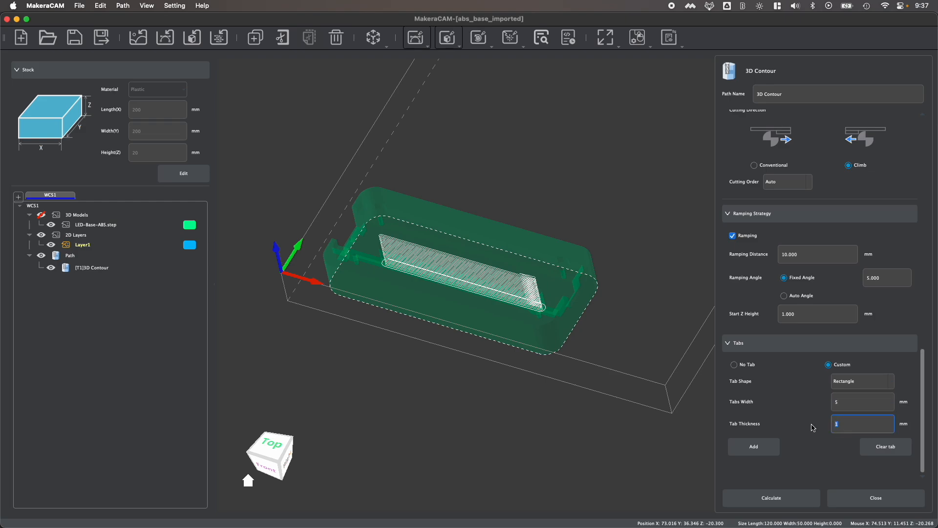
{"action": "left_click", "coordinate": [754, 447]}
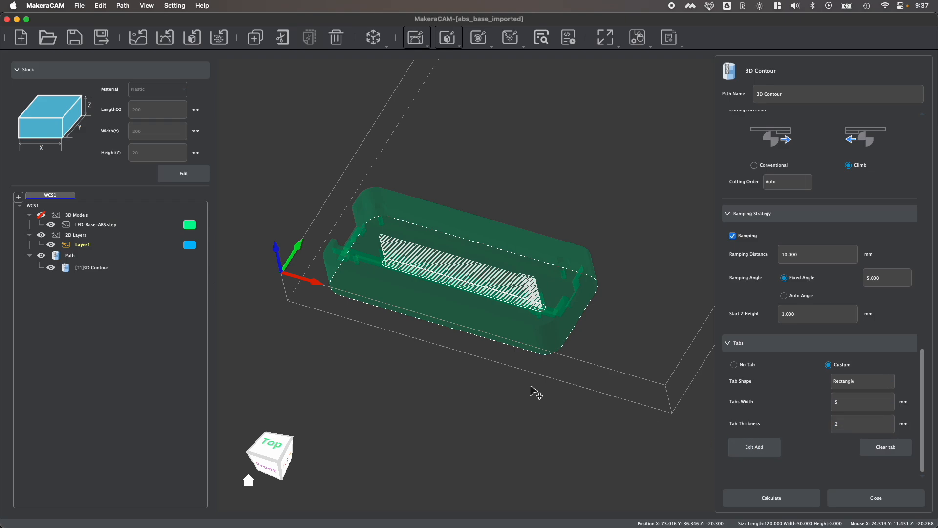
{"action": "mouse_move", "coordinate": [500, 346]}
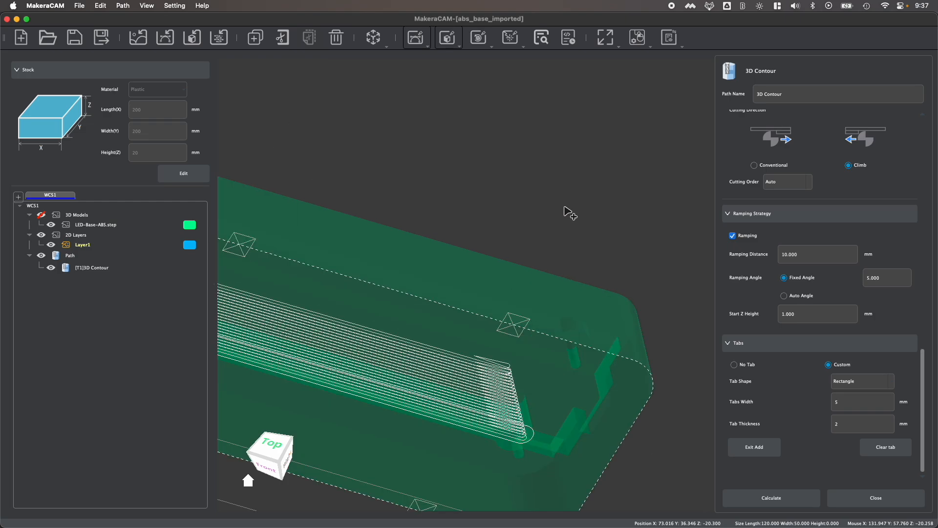
Step: Place the tabs along the perimeter, keep thickness 2 mm, and finish adding to calculate the contour
{"action": "left_click_drag", "start_coordinate": [566, 212], "coordinate": [900, 463]}
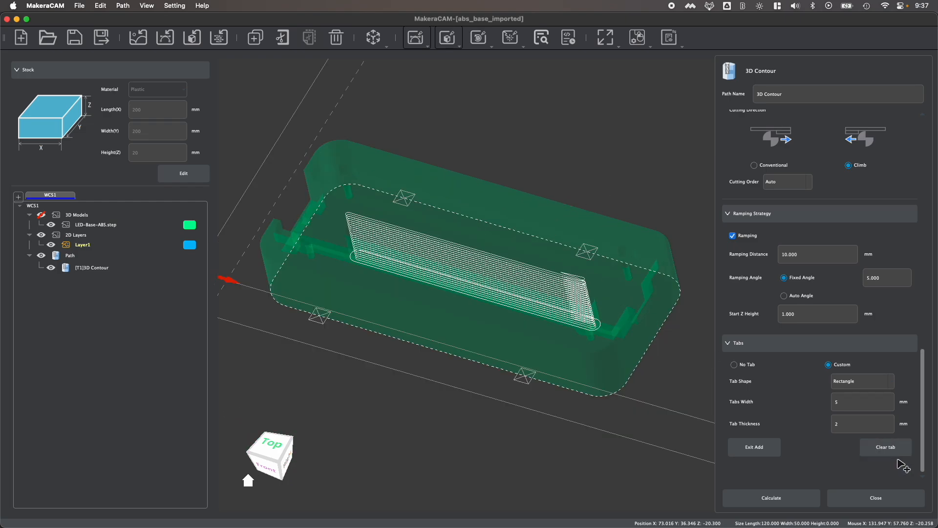
{"action": "mouse_move", "coordinate": [835, 423]}
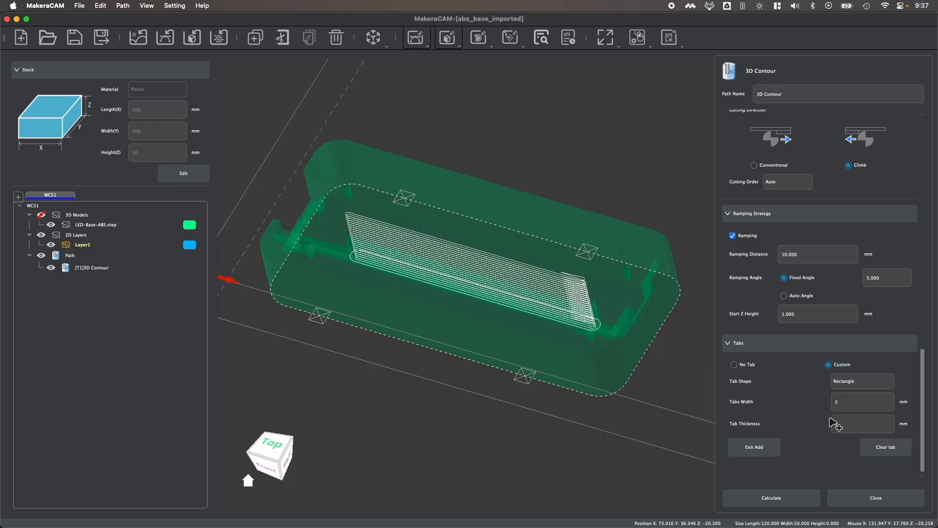
{"action": "type", "text": "2"}
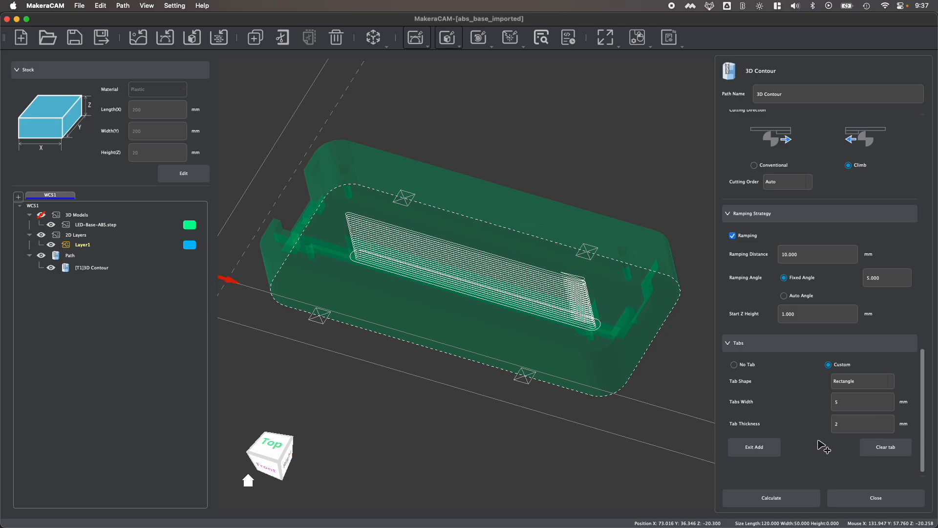
{"action": "left_click", "coordinate": [754, 447]}
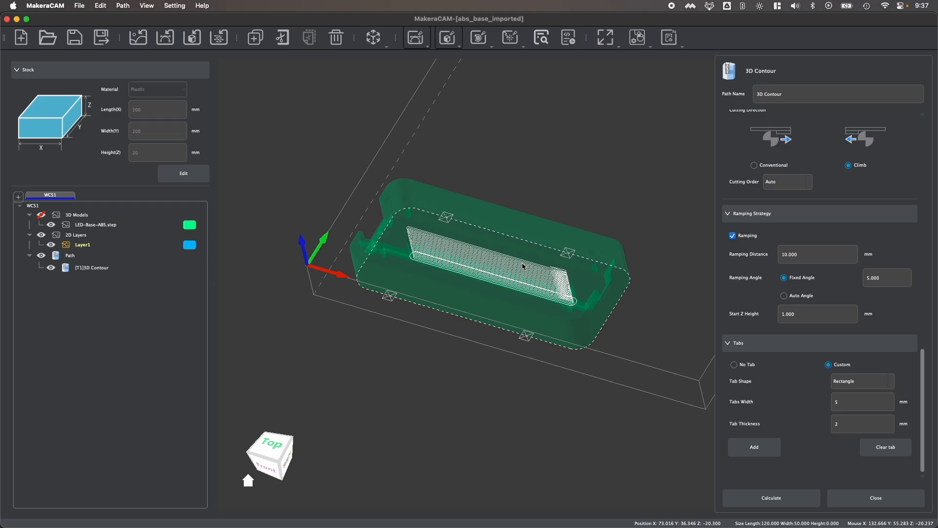
{"action": "left_click", "coordinate": [874, 498]}
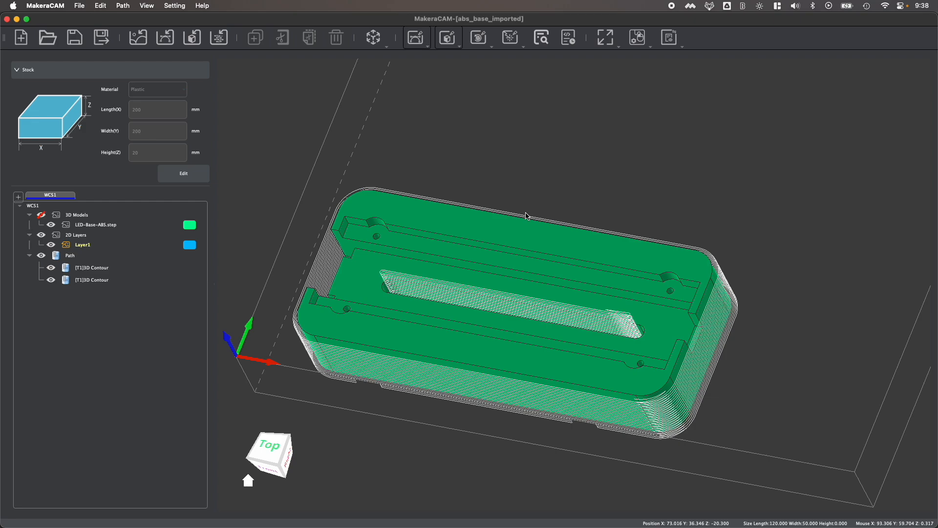
{"action": "mouse_move", "coordinate": [529, 215]}
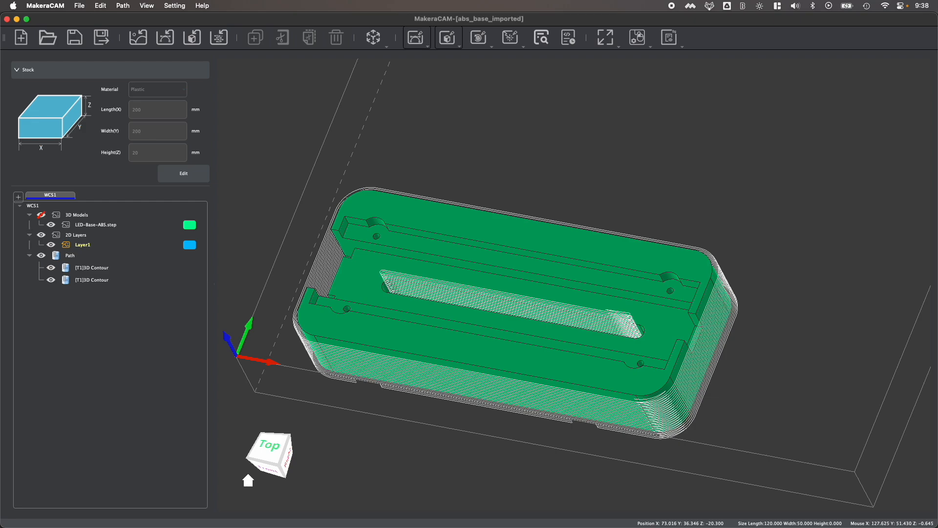
{"action": "mouse_move", "coordinate": [769, 228]}
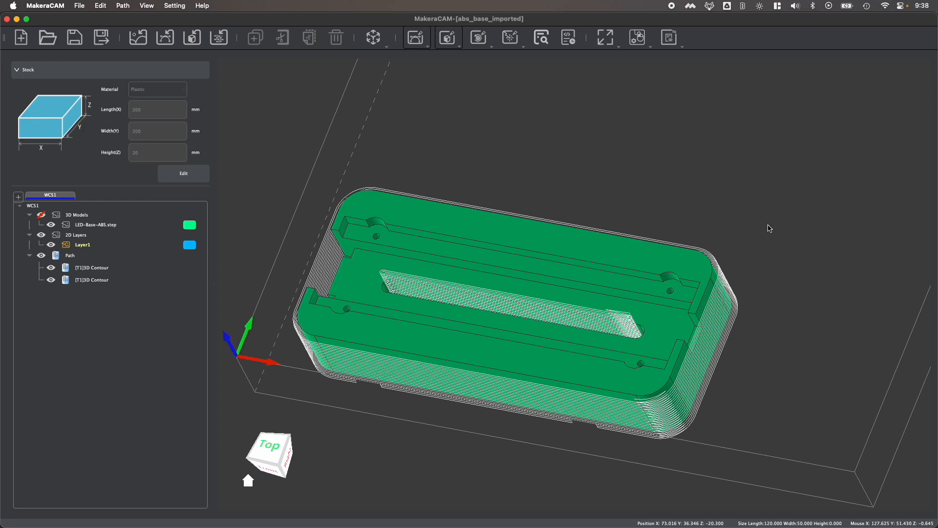